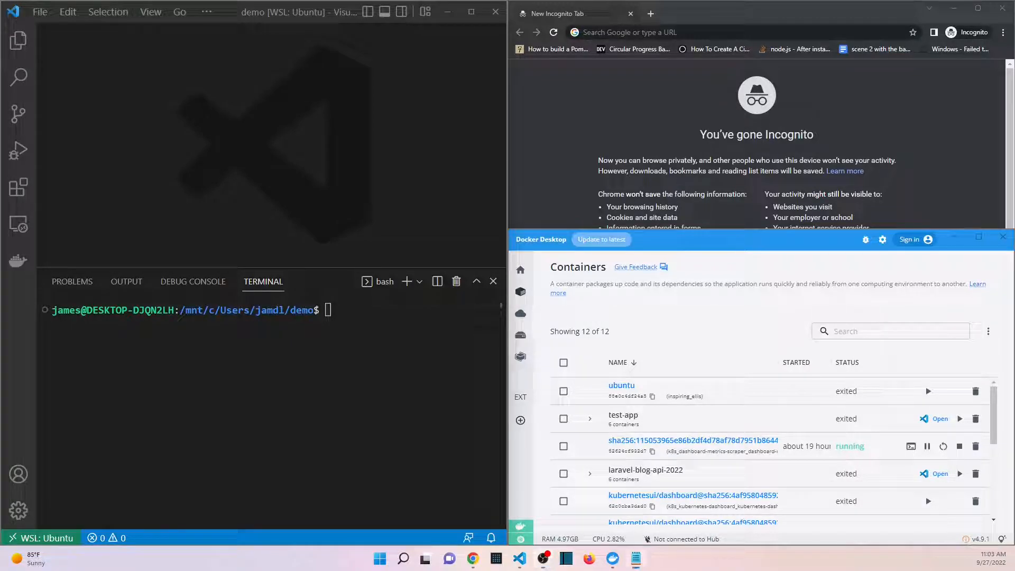
{"action": "mouse_move", "coordinate": [645, 118]}
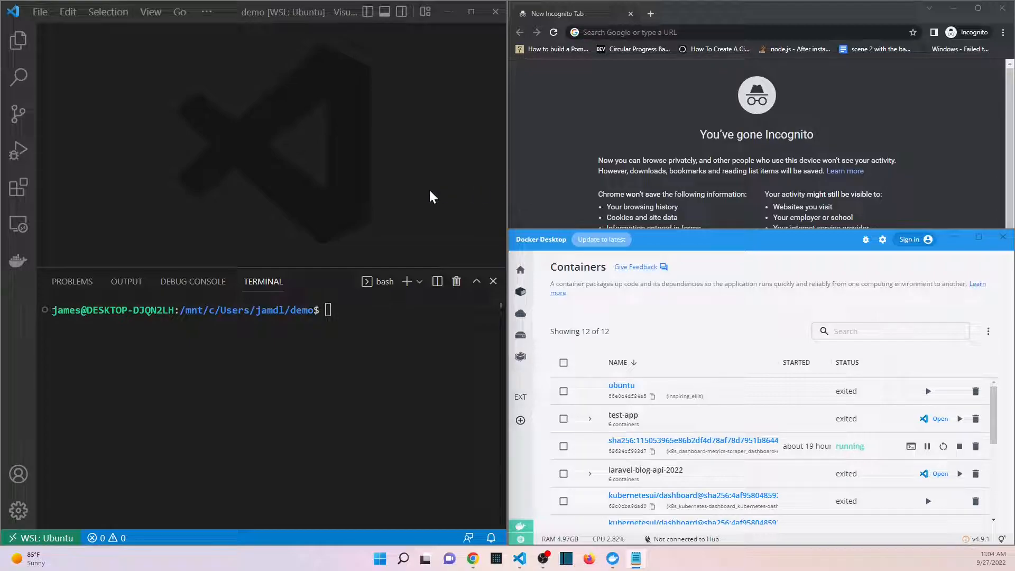
{"action": "mouse_move", "coordinate": [587, 321]}
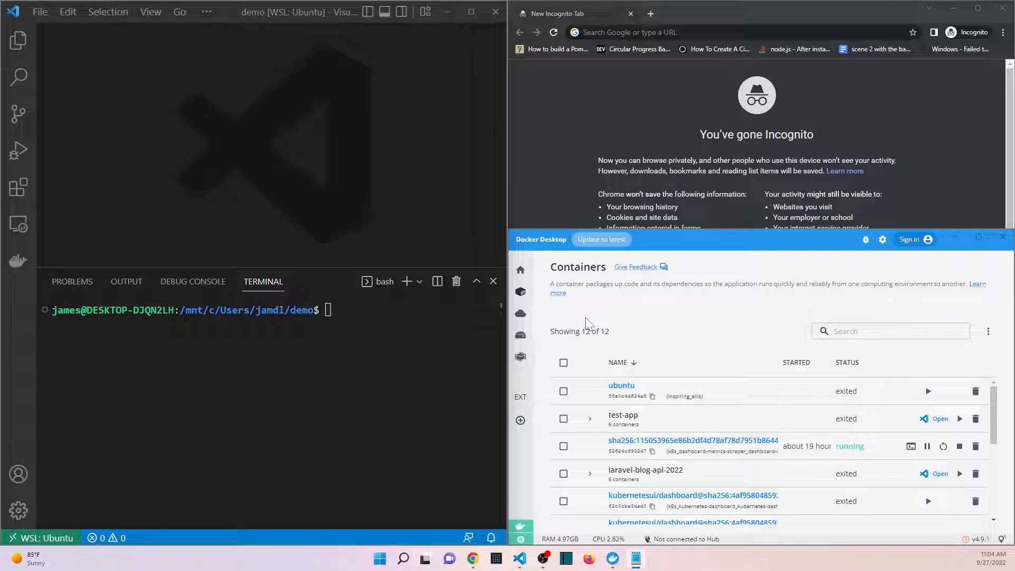
{"action": "mouse_move", "coordinate": [705, 150]}
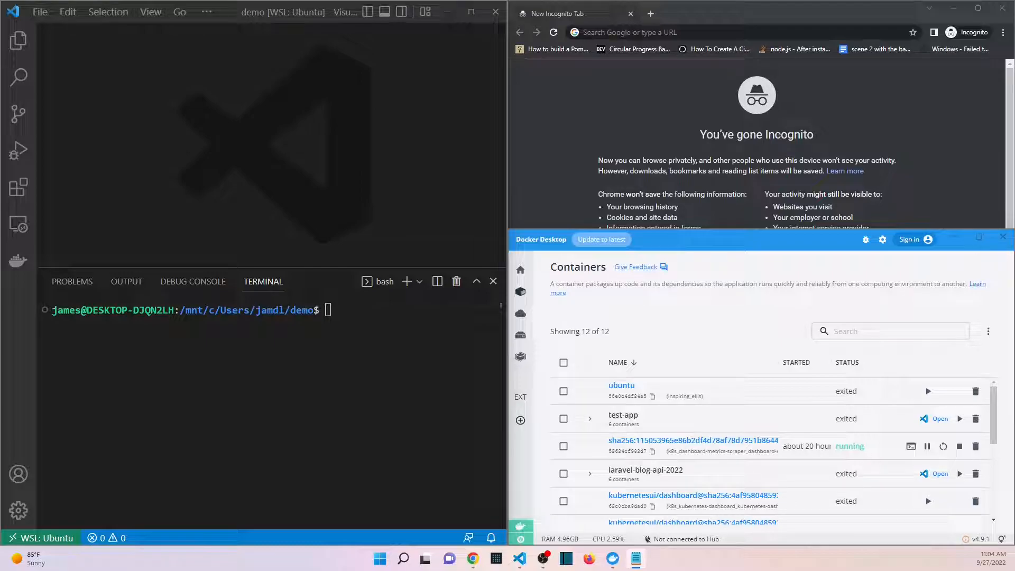
{"action": "mouse_move", "coordinate": [423, 239]}
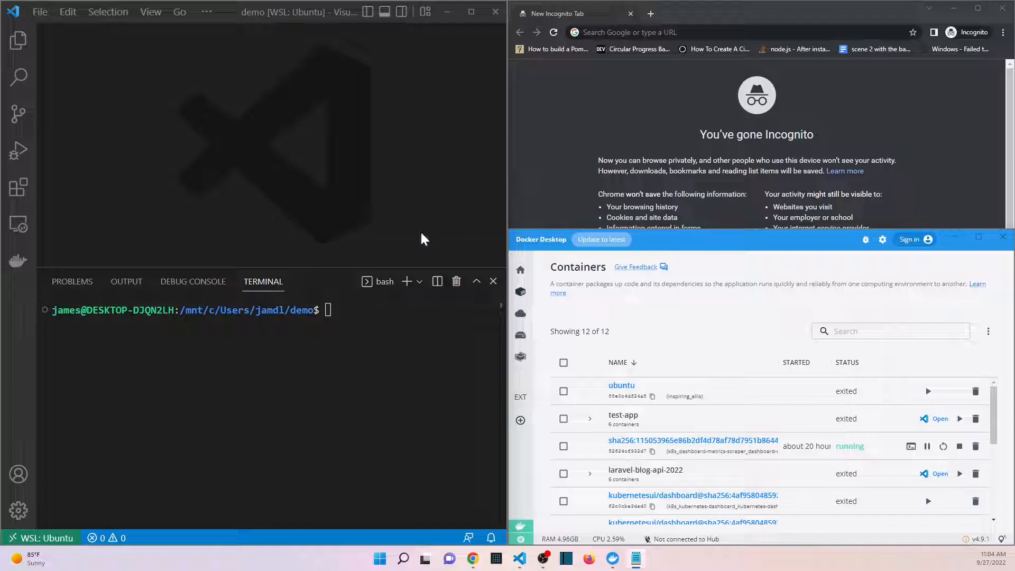
{"action": "mouse_move", "coordinate": [571, 142]}
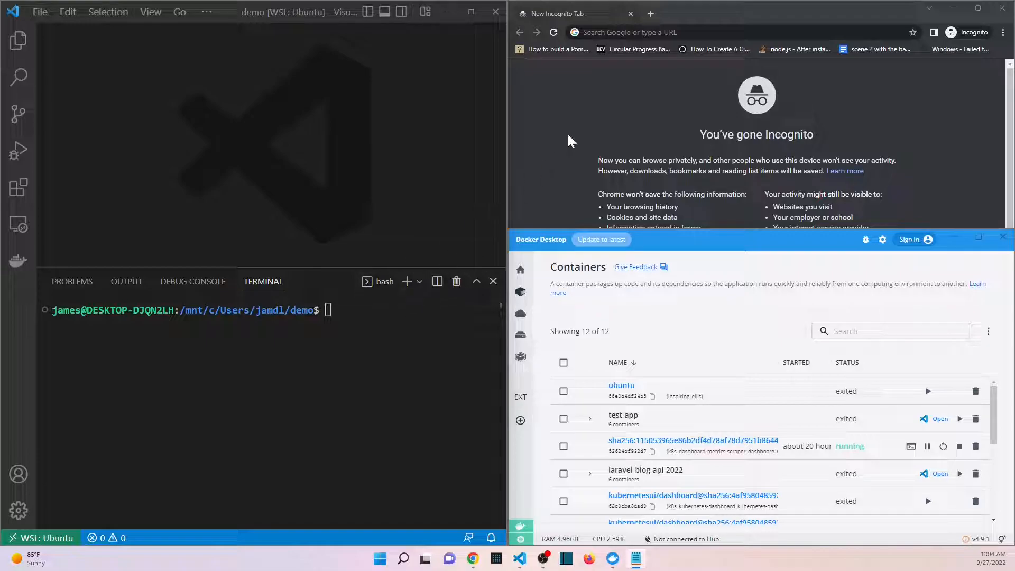
{"action": "mouse_move", "coordinate": [469, 239]}
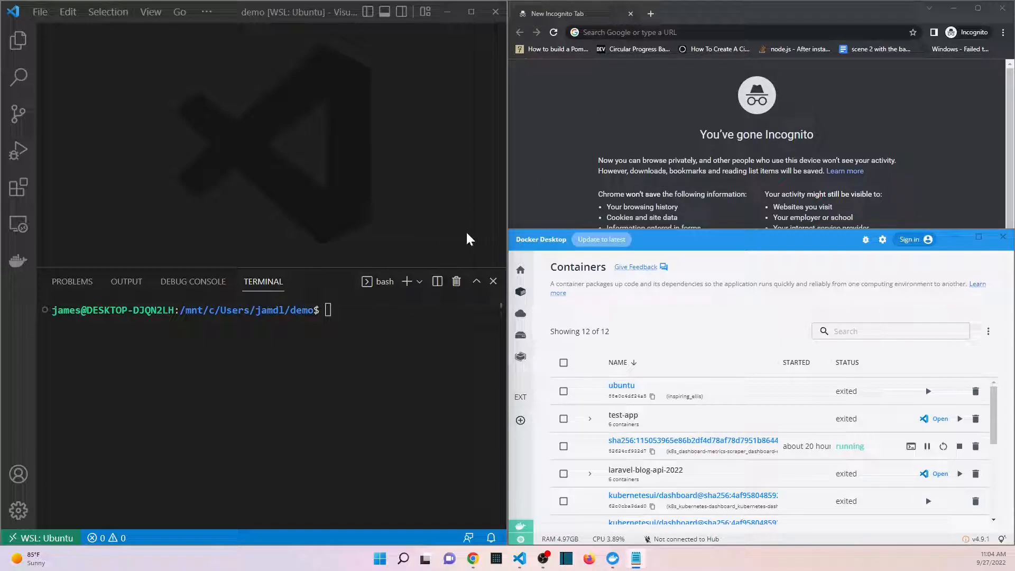
{"action": "mouse_move", "coordinate": [264, 130]}
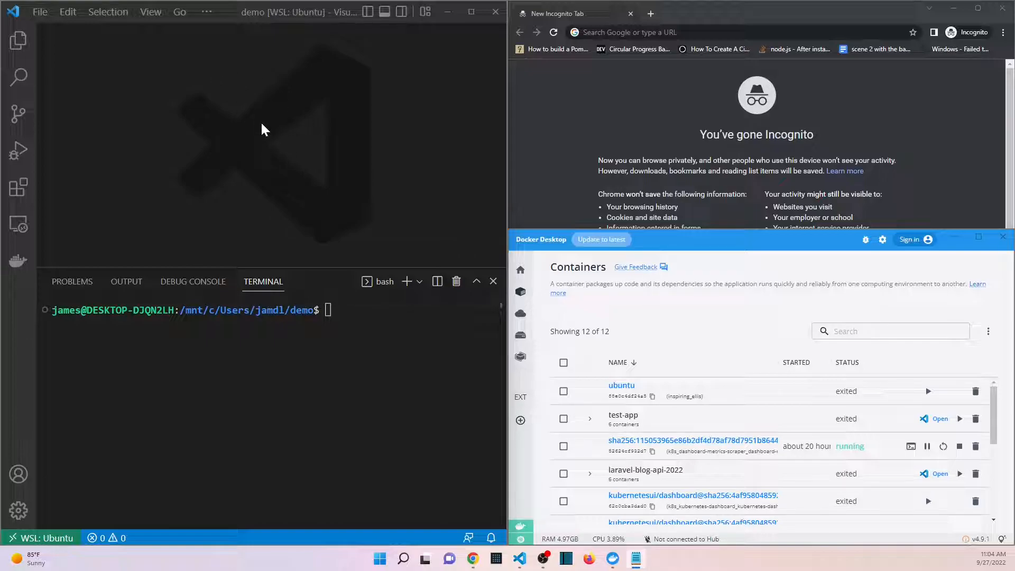
{"action": "mouse_move", "coordinate": [657, 44]}
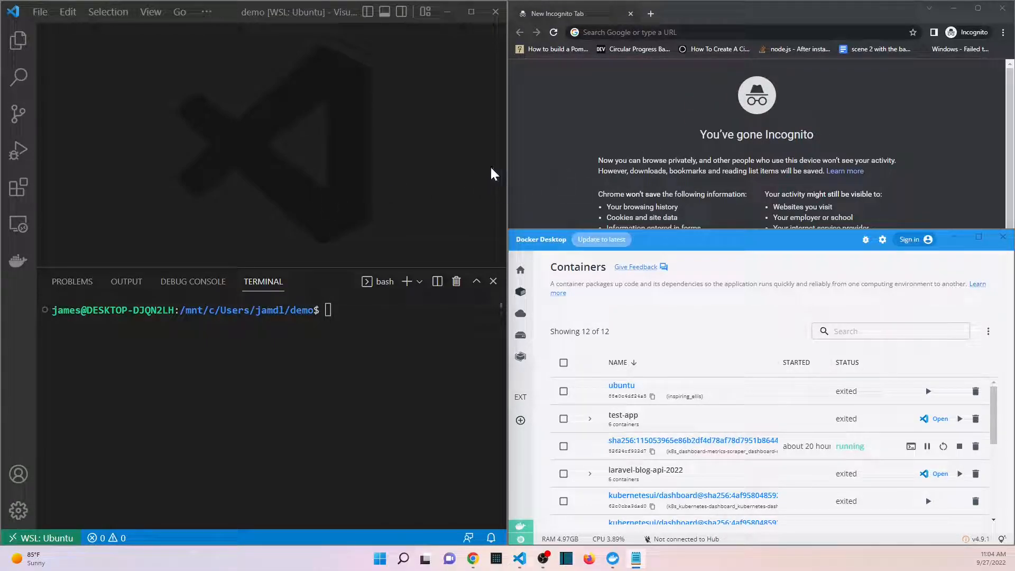
{"action": "mouse_move", "coordinate": [362, 131]}
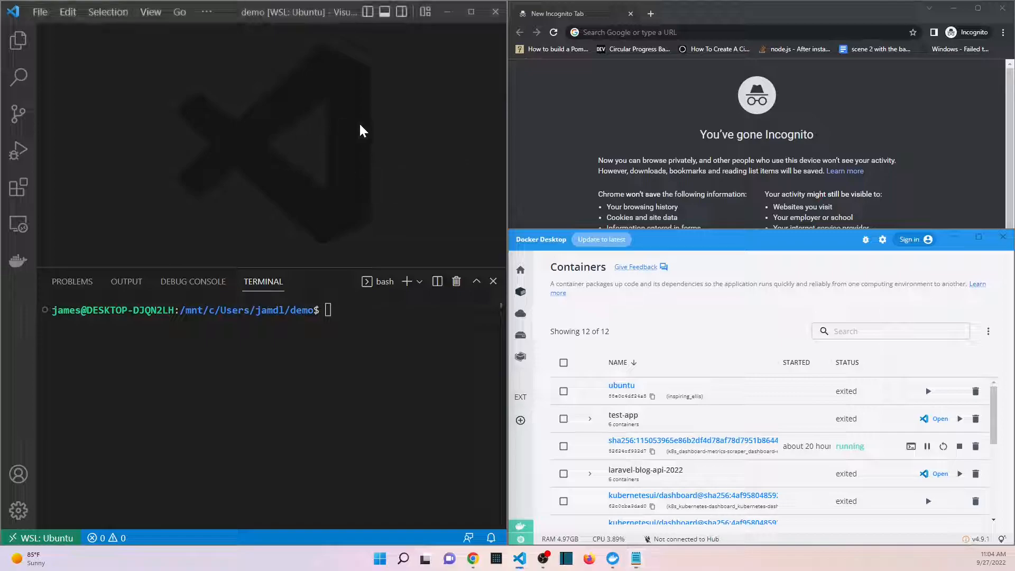
{"action": "mouse_move", "coordinate": [405, 155]}
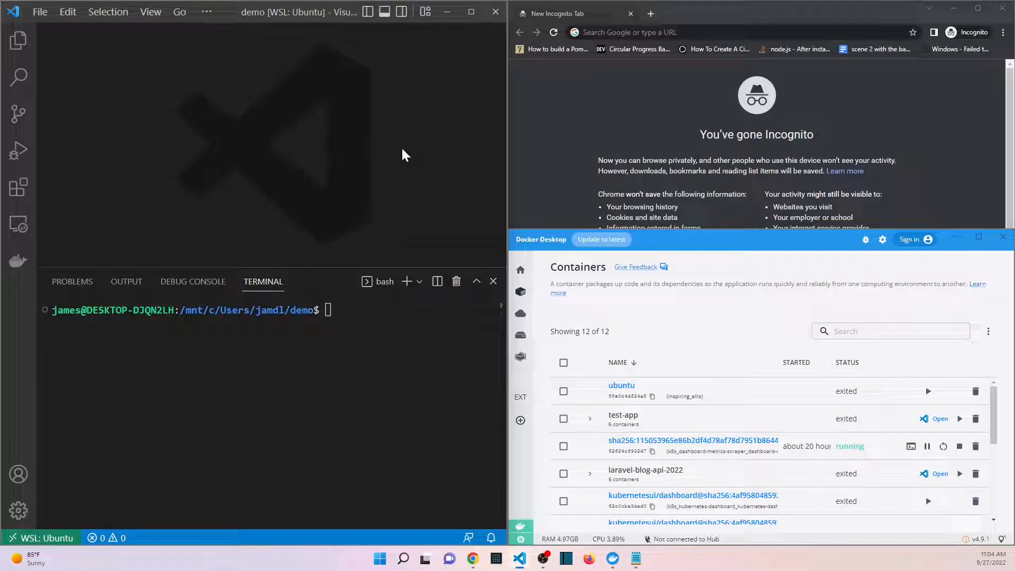
{"action": "mouse_move", "coordinate": [639, 139]}
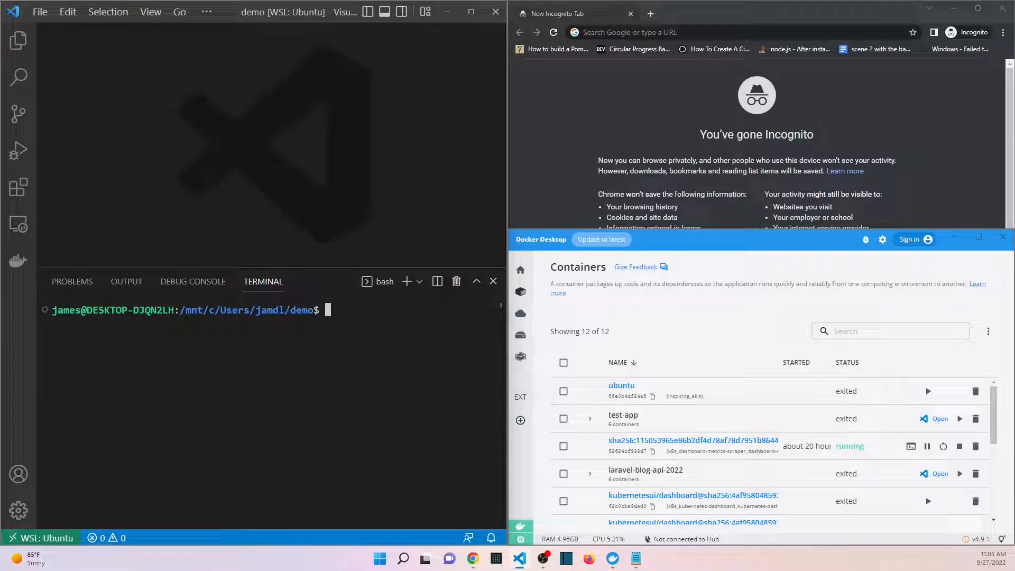
- Scaffold a test-vue Laravel app with MySQL via the laravel.build curl script in the parent folder
{"action": "type", "text": "cd .."}
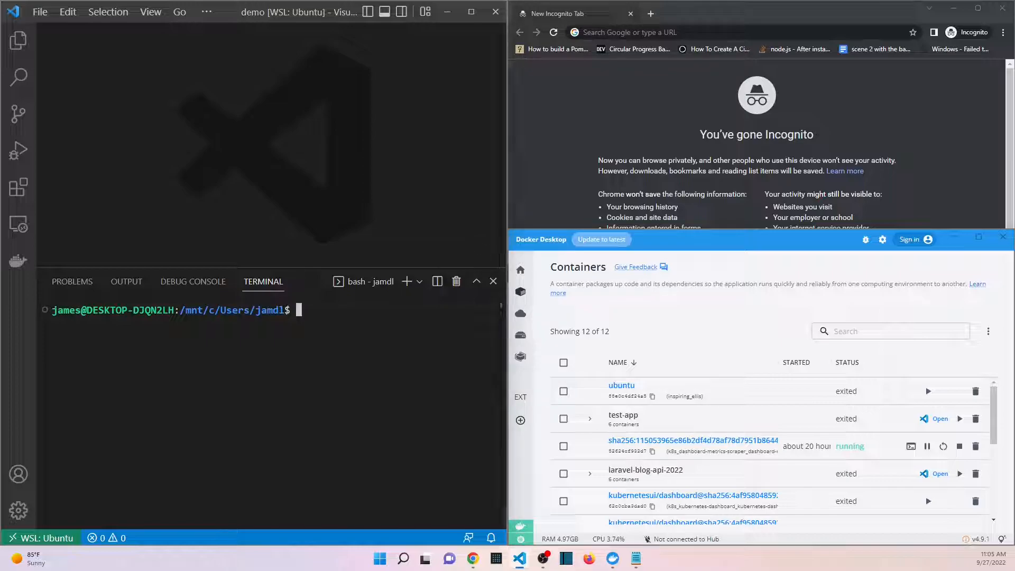
{"action": "type", "text": "curl -s \"https://laravel.build/test-vue?with=mysql\" | bash"}
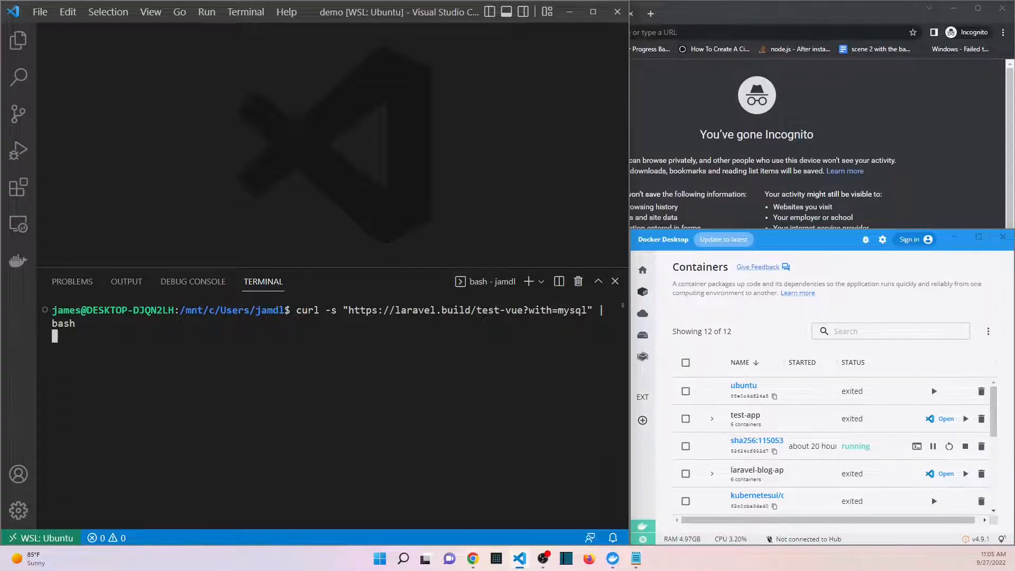
{"action": "left_click_drag", "start_coordinate": [265, 273], "coordinate": [264, 235]}
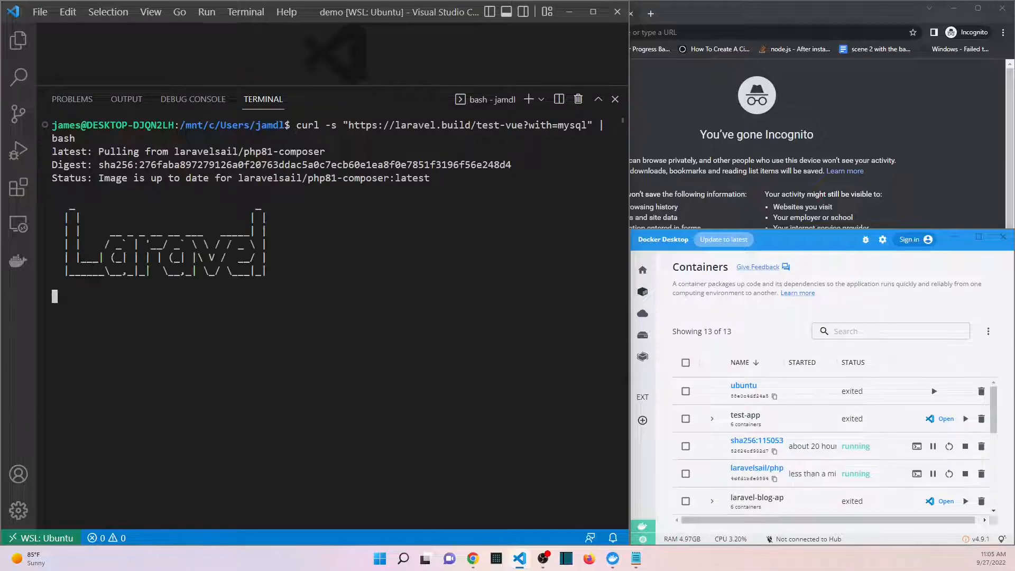
{"action": "key", "text": "Enter"}
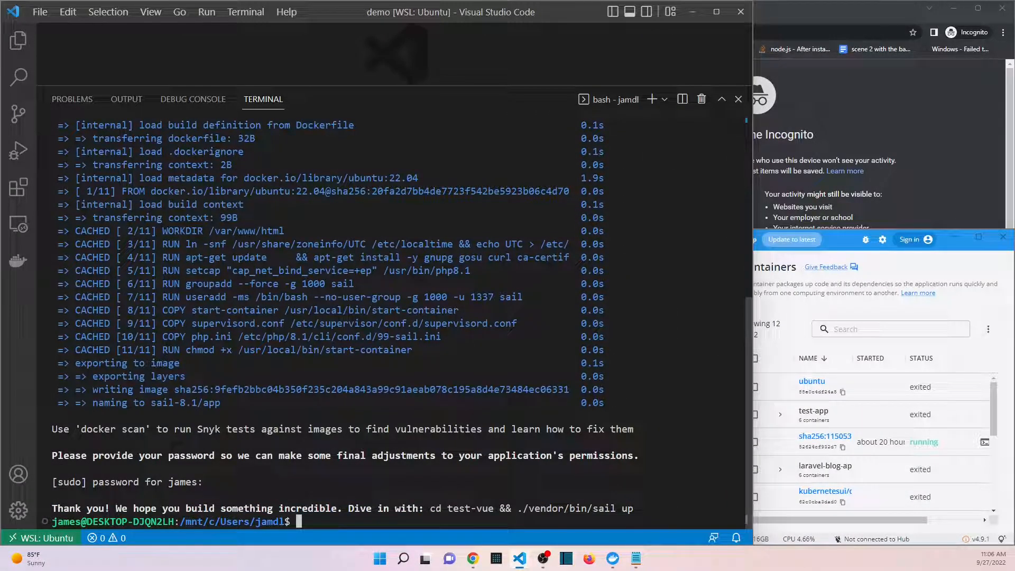
- Start the test-vue containers with ./vendor/bin/sail up from the project folder
{"action": "type", "text": "cd test-vue && ./vendor/bin/sail up"}
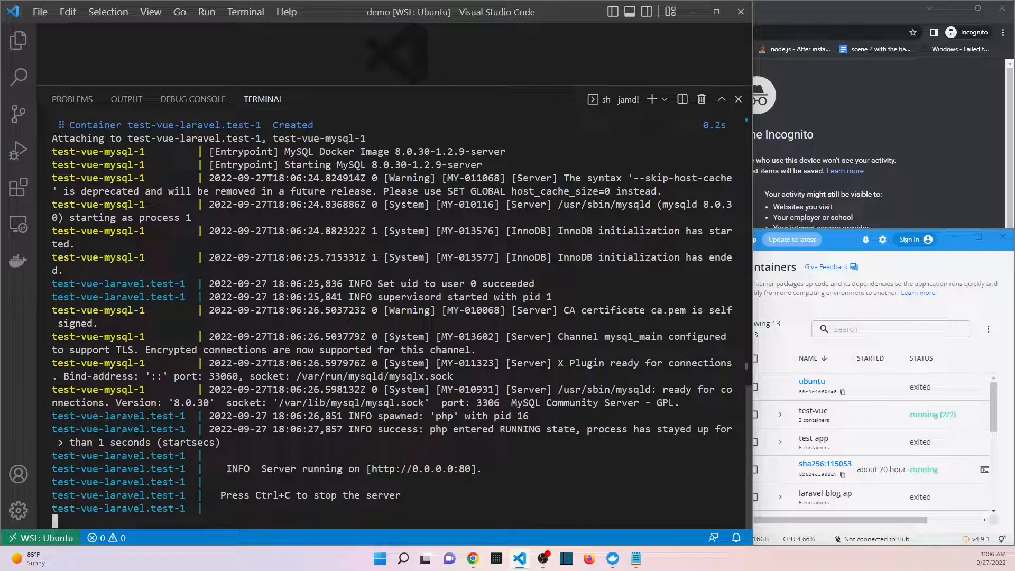
{"action": "mouse_move", "coordinate": [639, 103]}
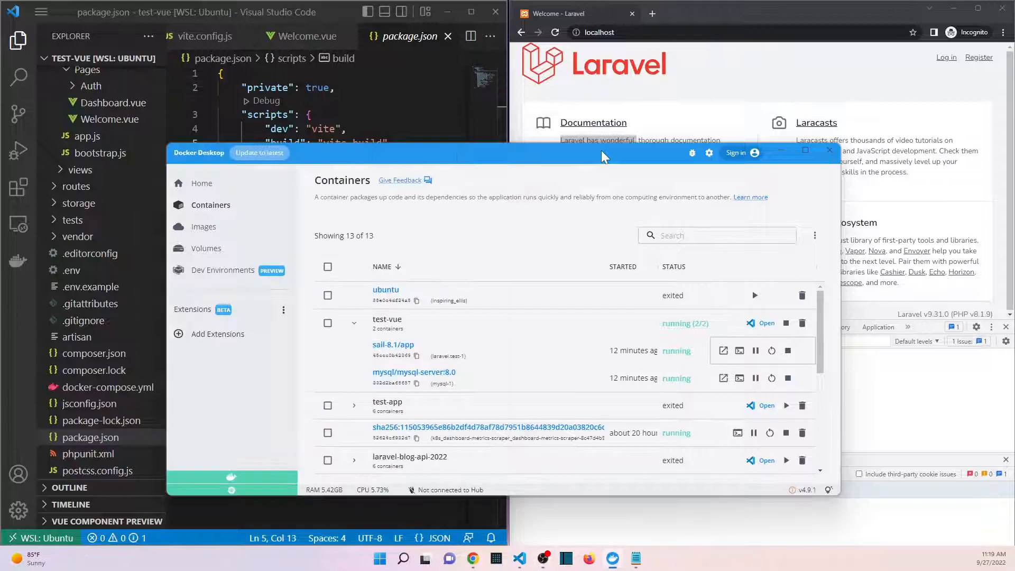
{"action": "mouse_move", "coordinate": [406, 350]}
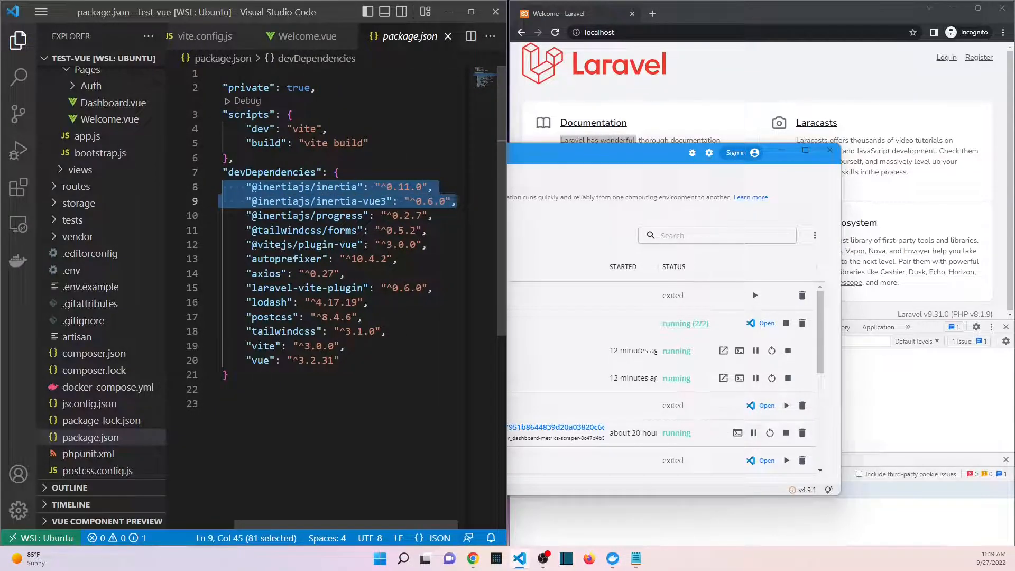
{"action": "mouse_move", "coordinate": [305, 230]}
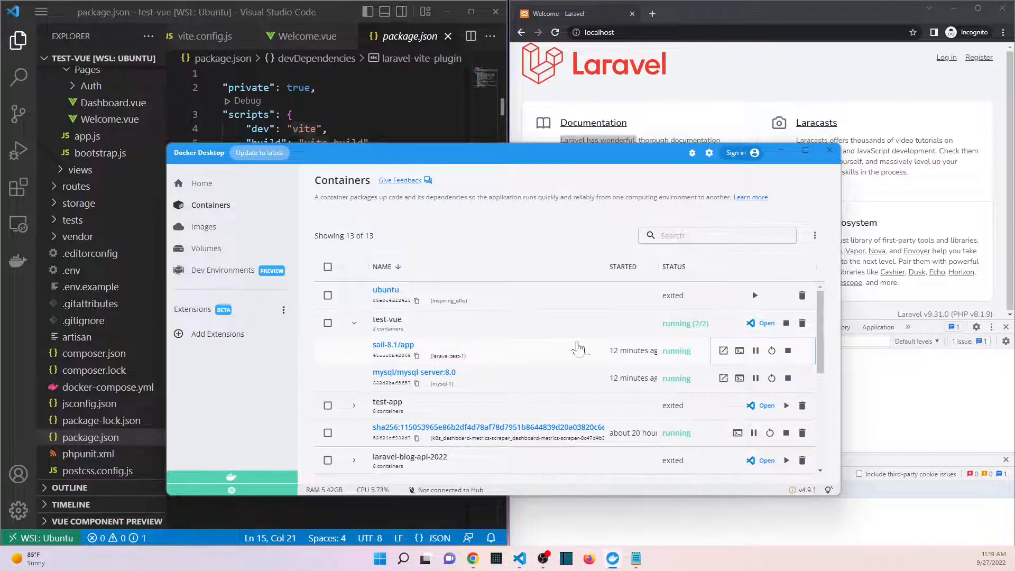
{"action": "mouse_move", "coordinate": [739, 350]}
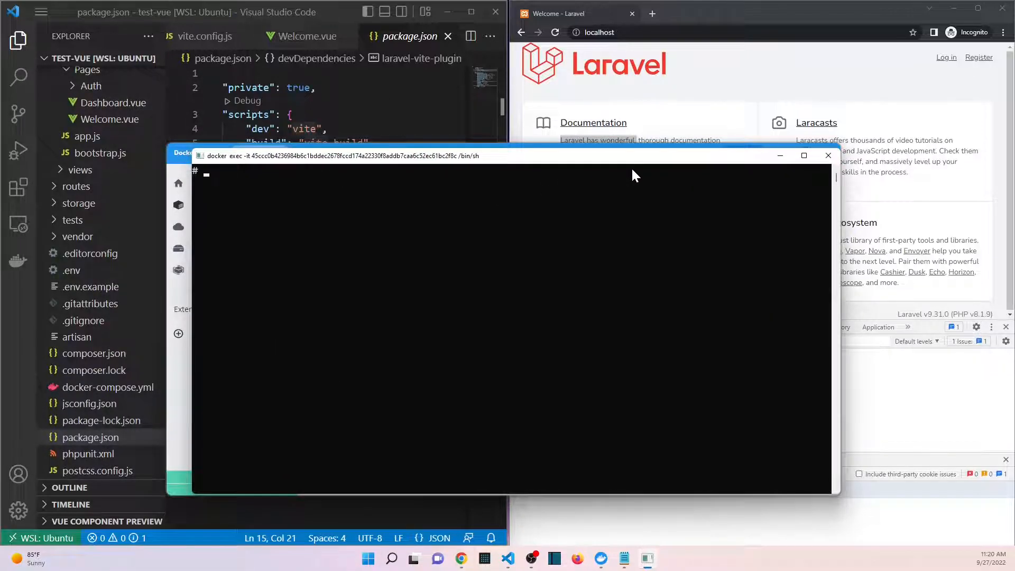
- Run npm run dev inside the app container to start Vite on port 5173
{"action": "type", "text": "npm run dev"}
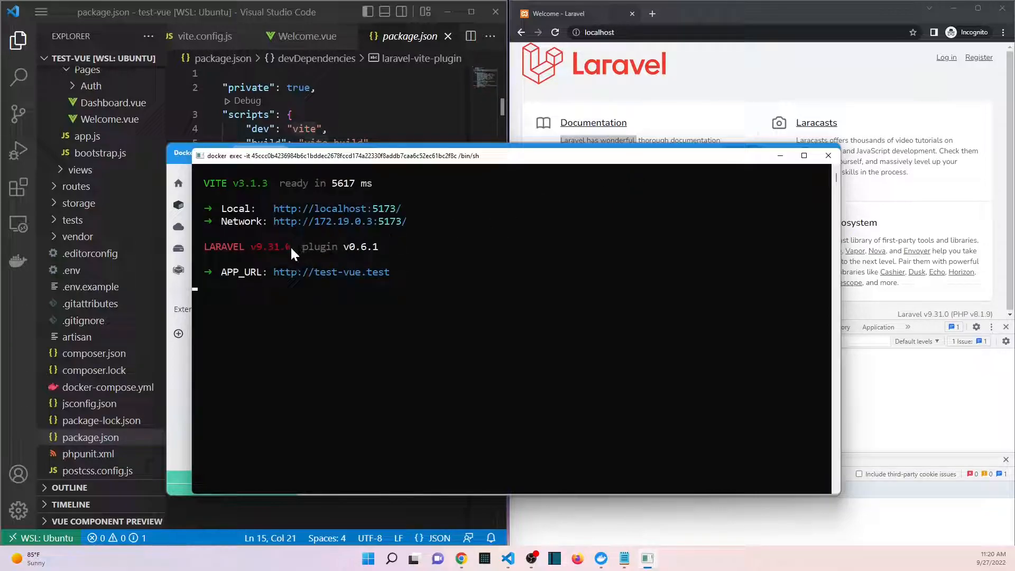
{"action": "mouse_move", "coordinate": [353, 226]}
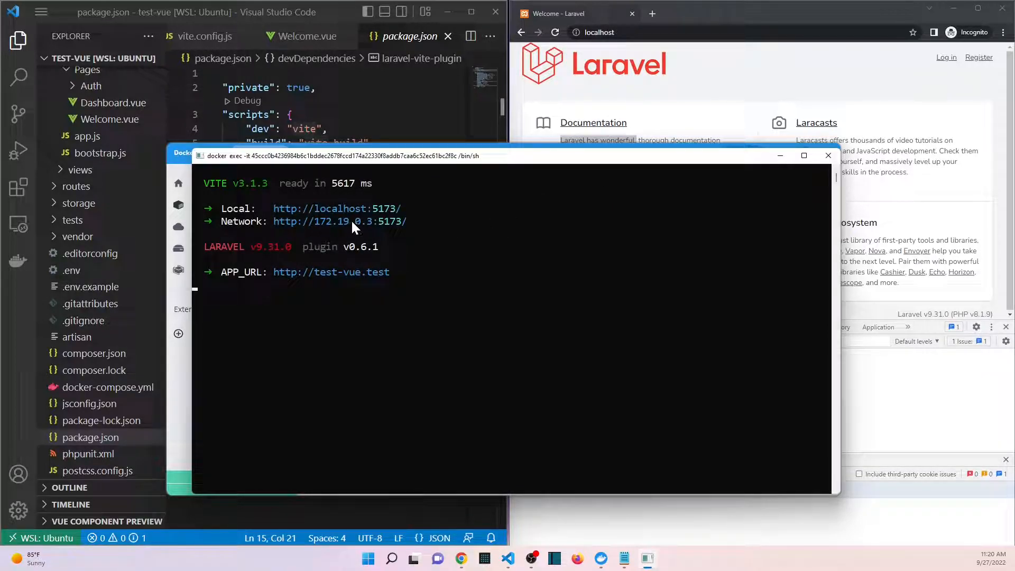
{"action": "mouse_move", "coordinate": [273, 218]}
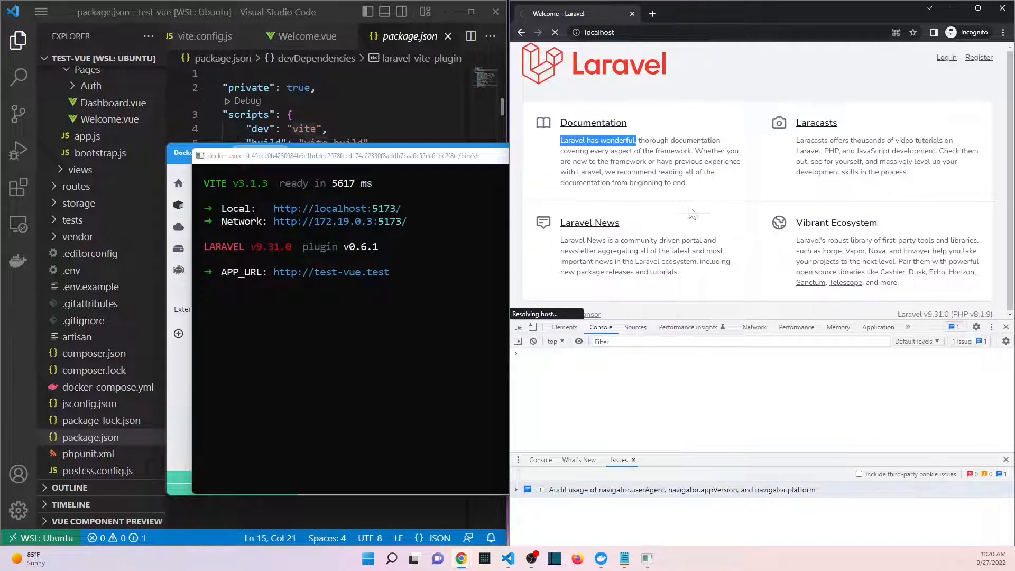
{"action": "mouse_move", "coordinate": [710, 228]}
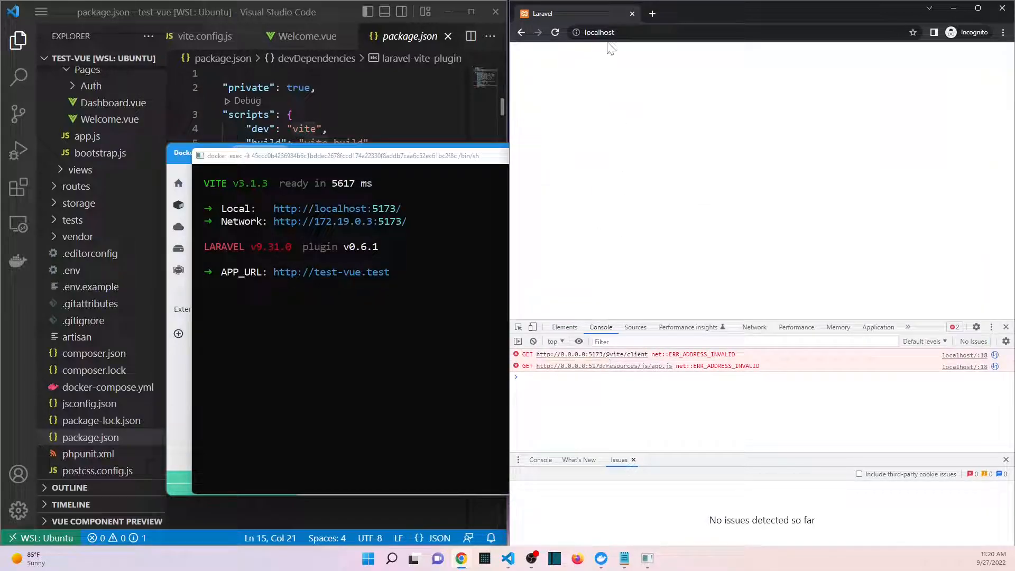
{"action": "mouse_move", "coordinate": [594, 372]}
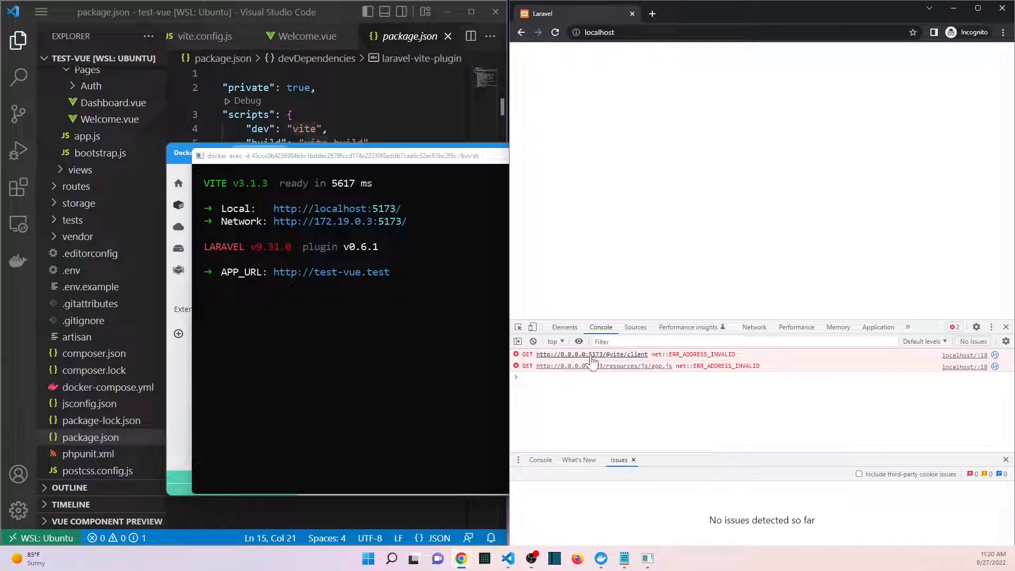
{"action": "mouse_move", "coordinate": [612, 372]}
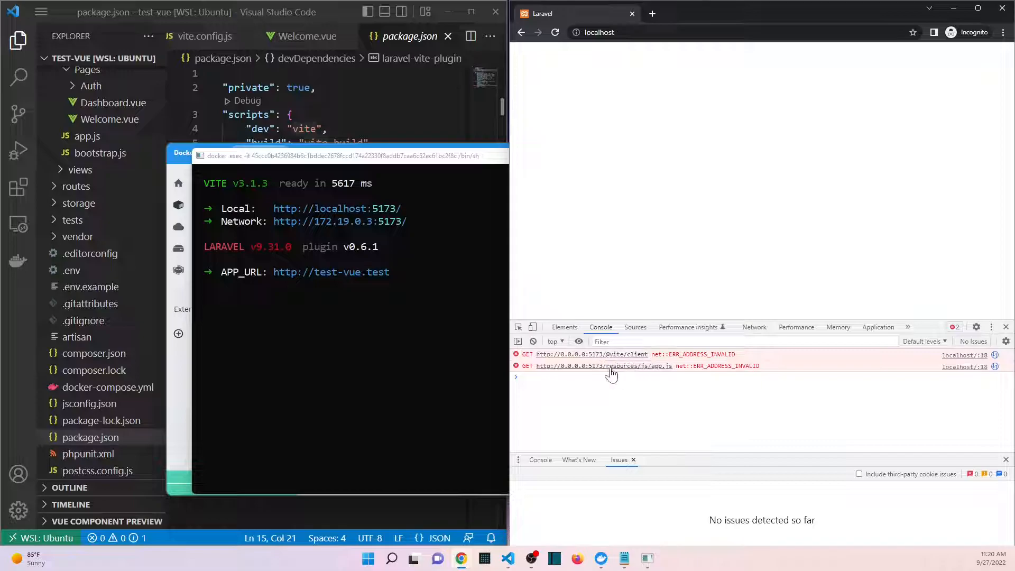
{"action": "mouse_move", "coordinate": [647, 362]}
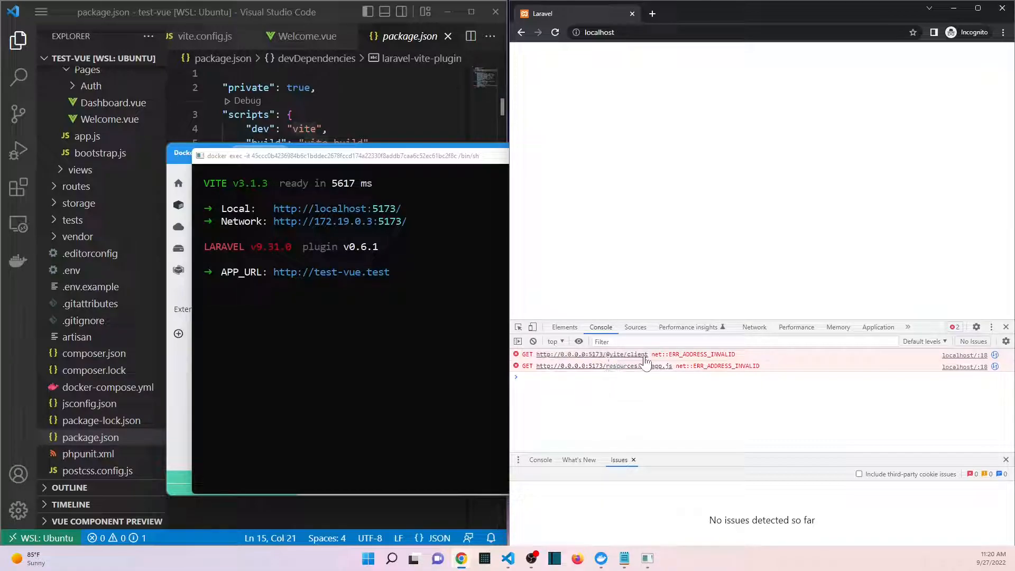
{"action": "mouse_move", "coordinate": [639, 409]}
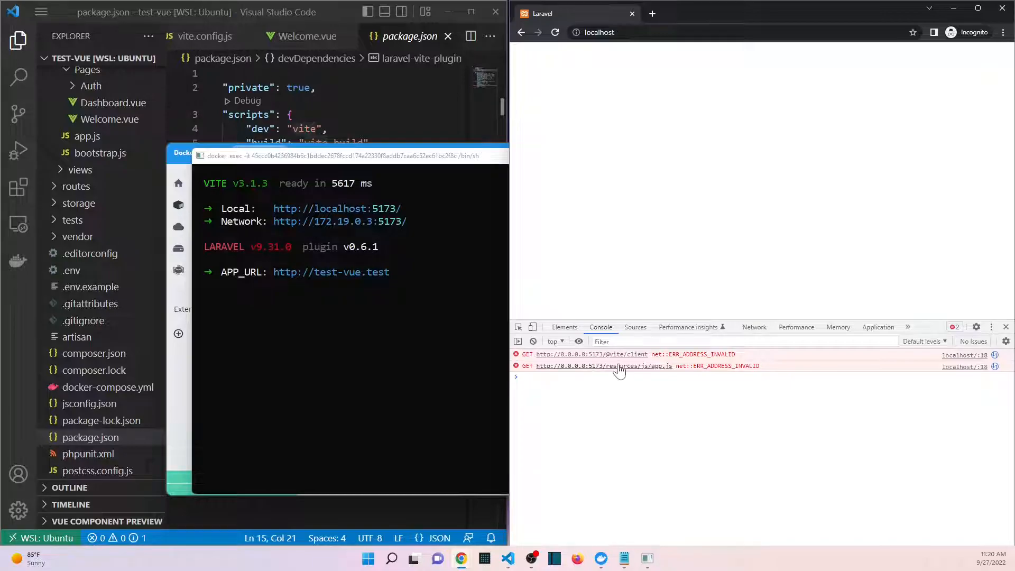
{"action": "mouse_move", "coordinate": [455, 368]}
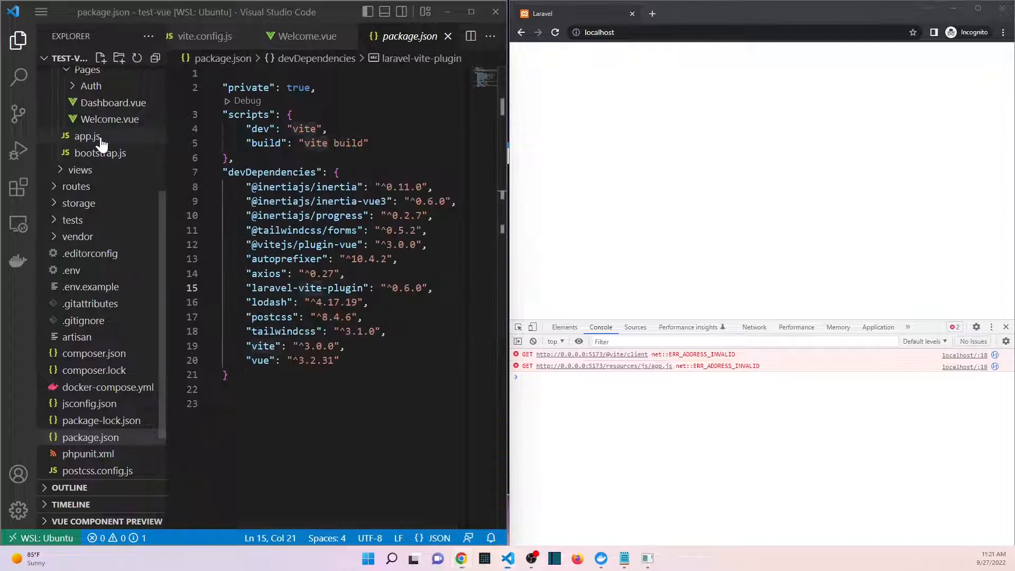
- Review resources/js/app.js with its createInertiaApp page resolver
{"action": "left_click", "coordinate": [85, 135]}
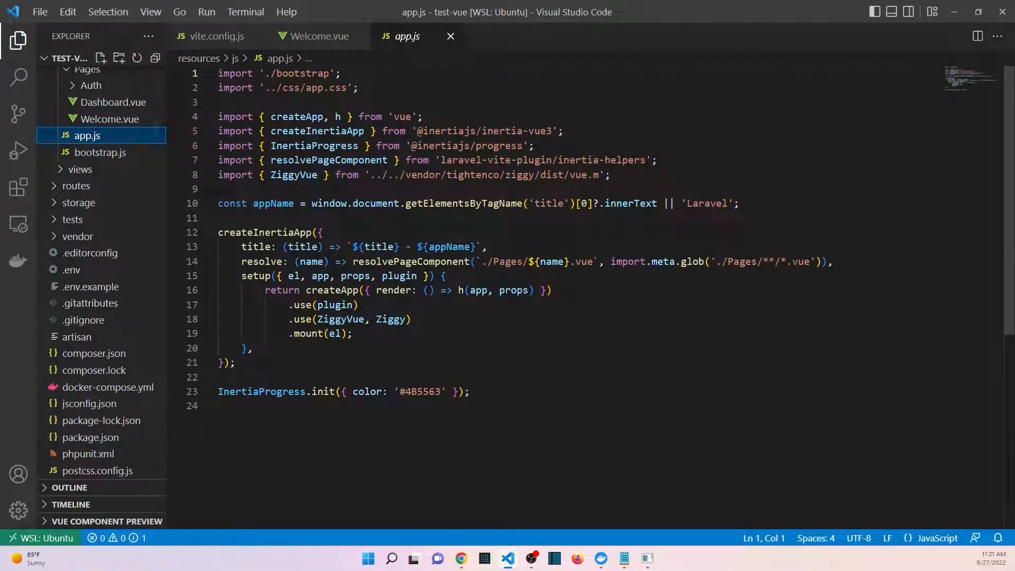
{"action": "mouse_move", "coordinate": [218, 237]}
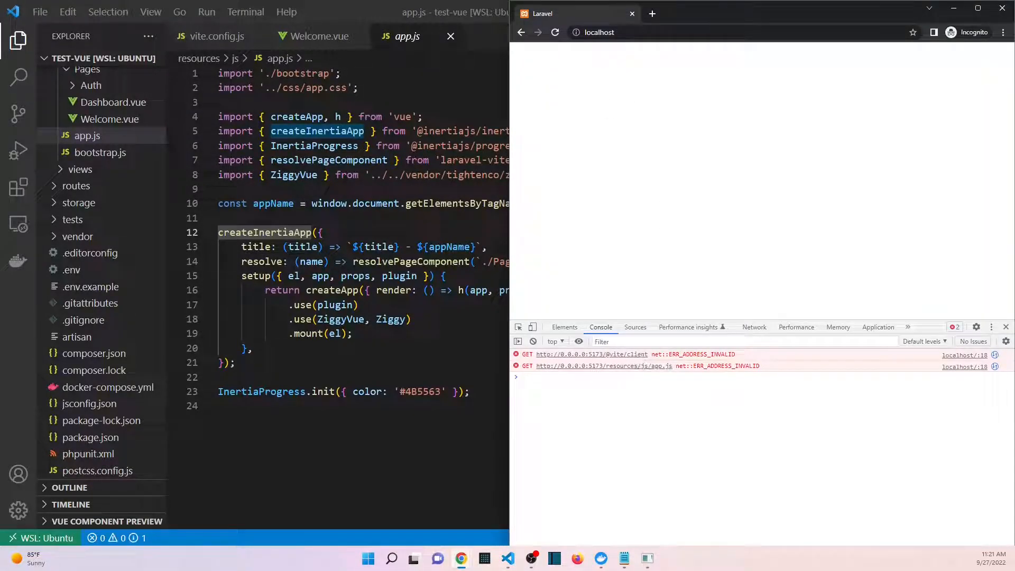
{"action": "mouse_move", "coordinate": [575, 178]}
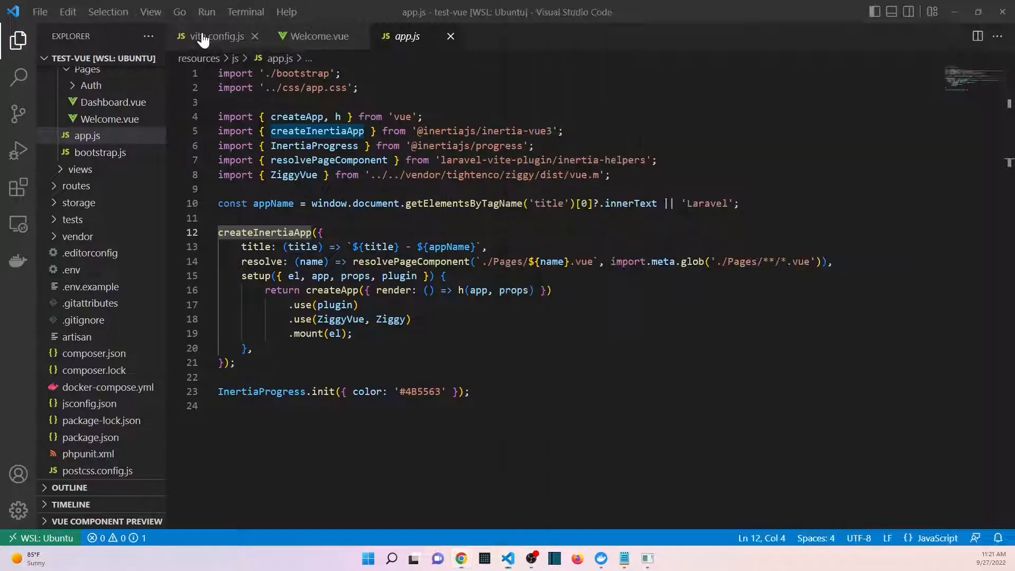
{"action": "left_click", "coordinate": [215, 36]}
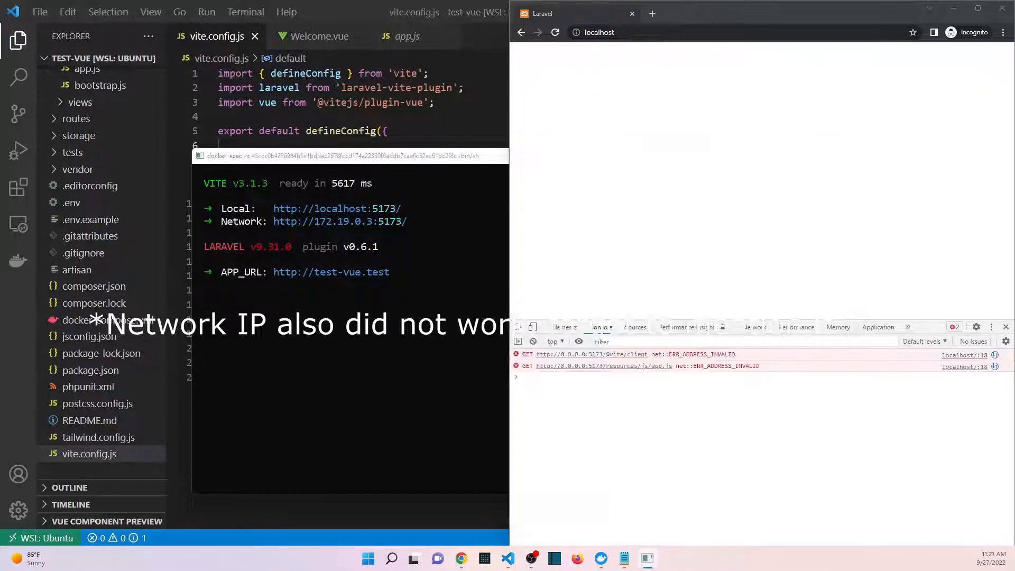
{"action": "type", "text": "http://localhost:5173/"}
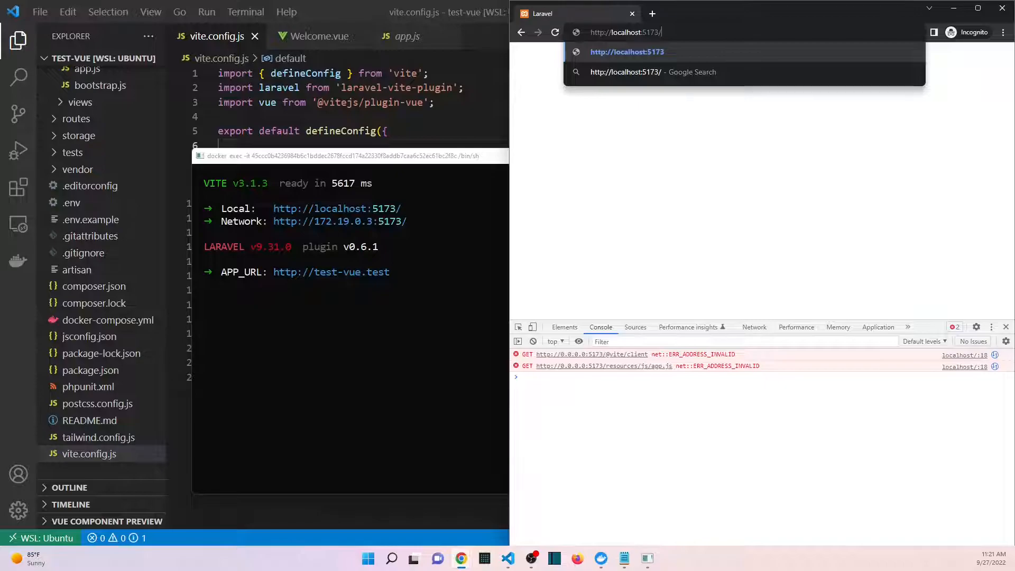
- Load localhost:5173 and read the Laravel Vite dev-server notice about Sail
{"action": "key", "text": "Enter"}
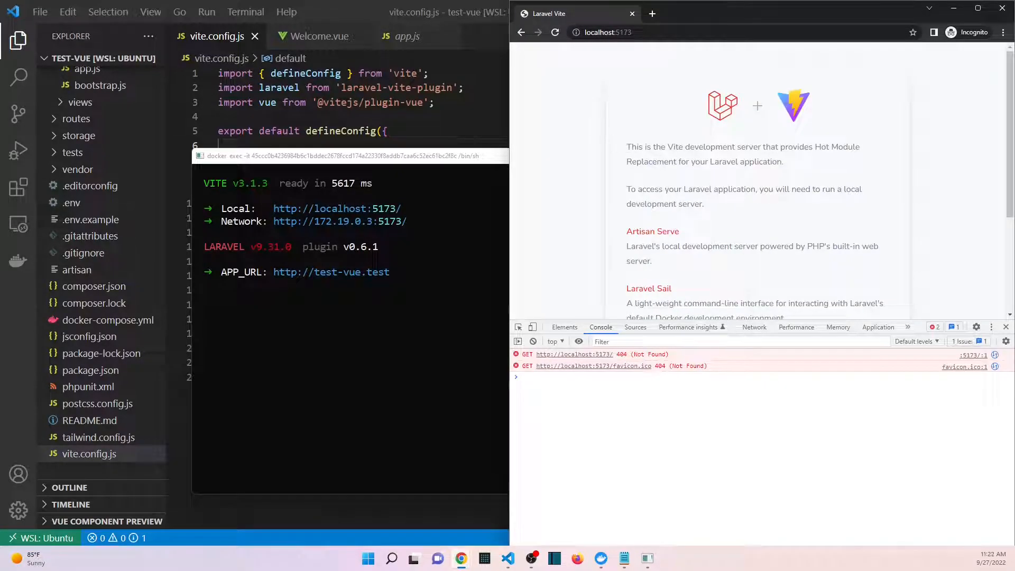
{"action": "mouse_move", "coordinate": [706, 135]}
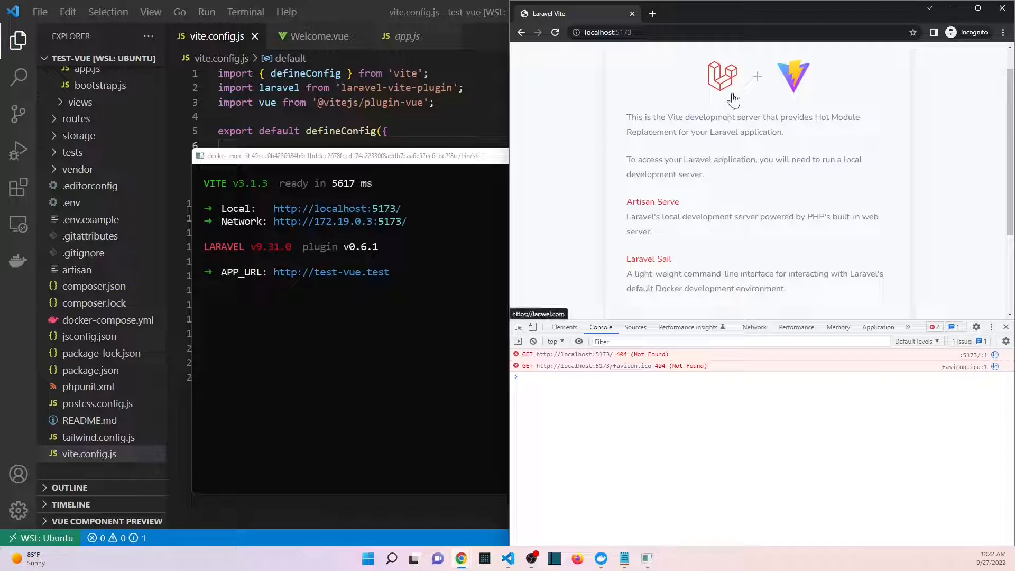
{"action": "mouse_move", "coordinate": [788, 84]}
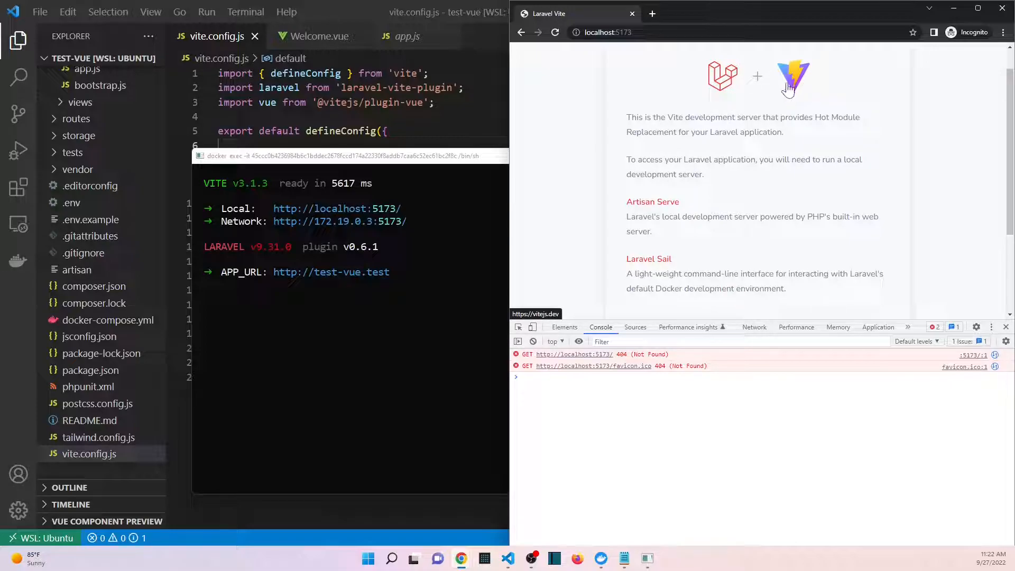
{"action": "scroll", "scroll_direction": "down", "scroll_amount": 3}
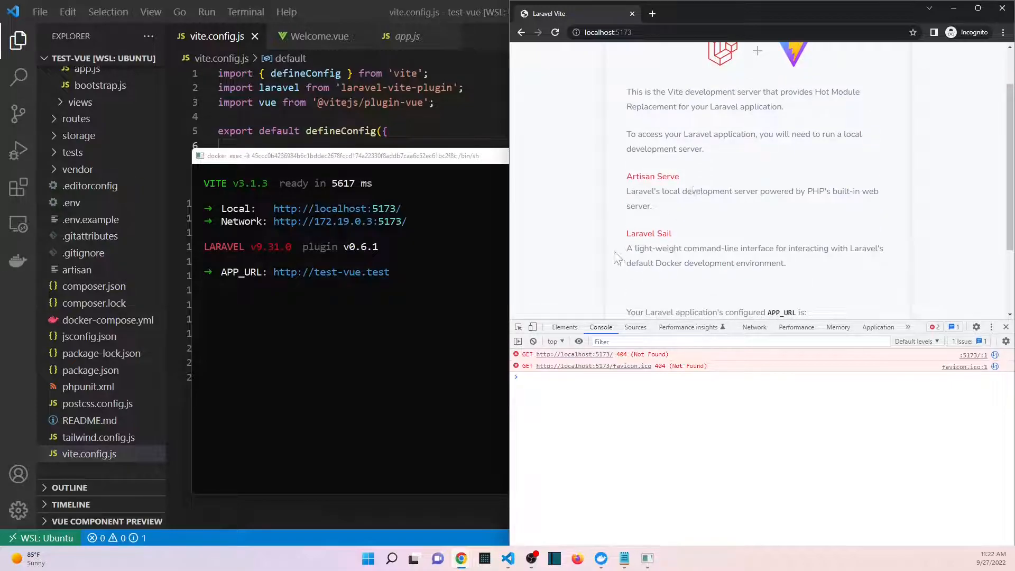
{"action": "left_click_drag", "start_coordinate": [626, 192], "coordinate": [652, 206]}
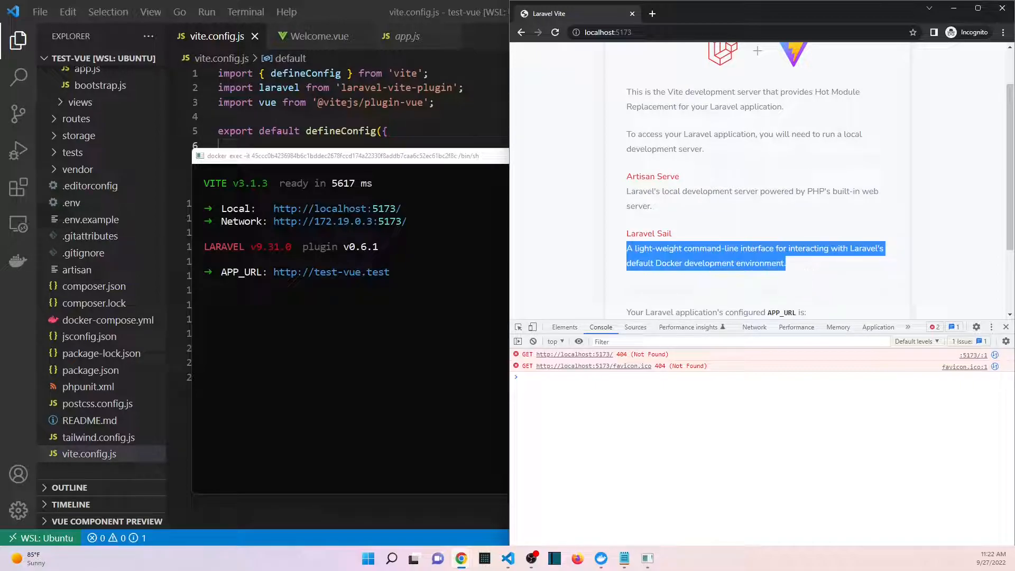
{"action": "scroll", "scroll_direction": "down", "scroll_amount": 3}
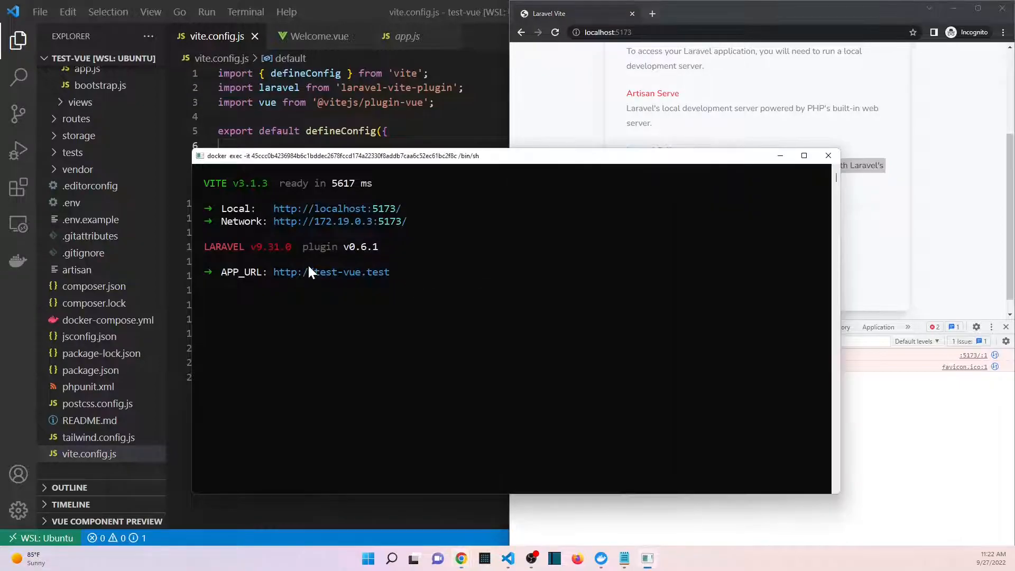
{"action": "left_click_drag", "start_coordinate": [272, 271], "coordinate": [389, 272]}
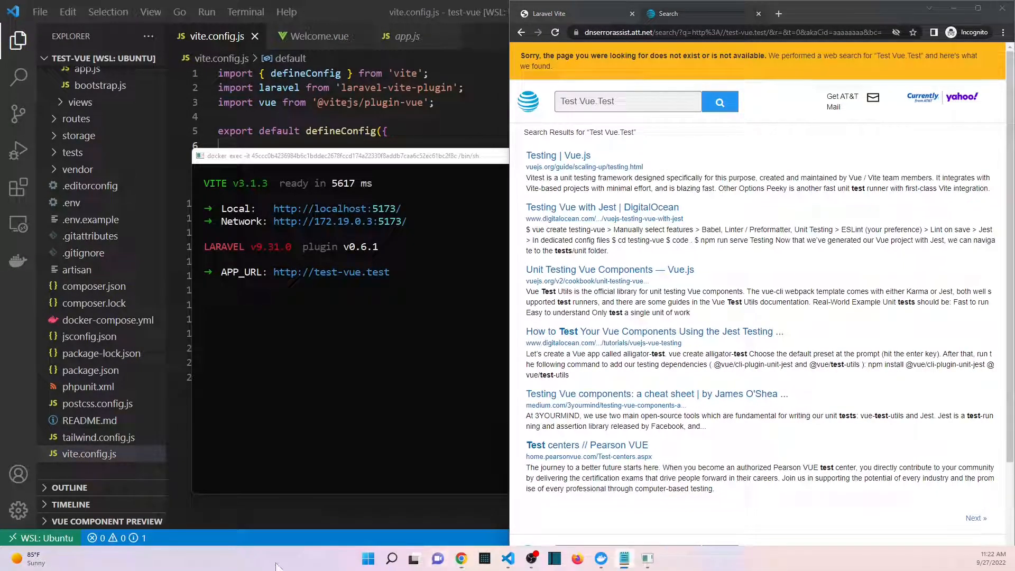
{"action": "mouse_move", "coordinate": [347, 357]}
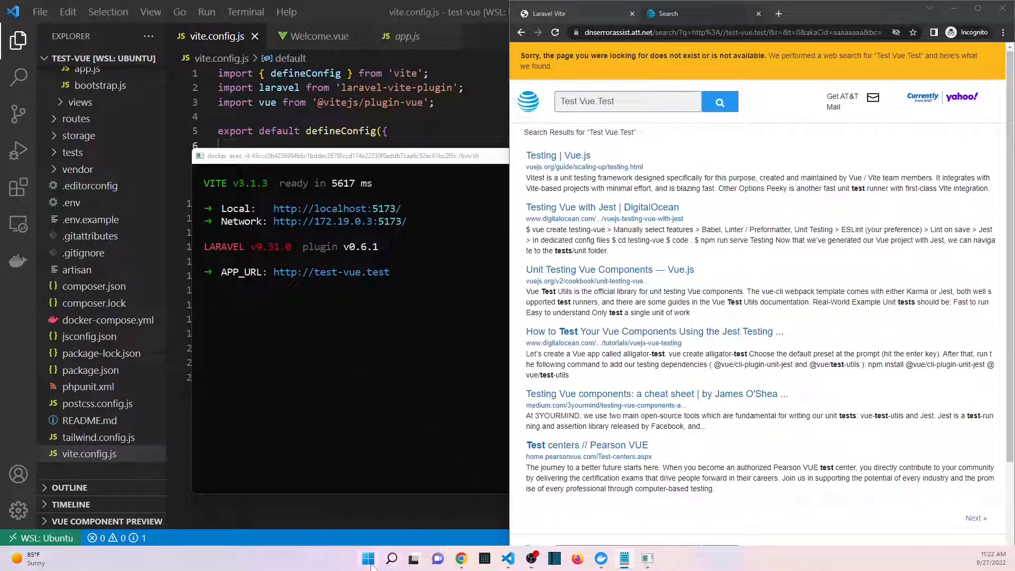
{"action": "mouse_move", "coordinate": [368, 559]}
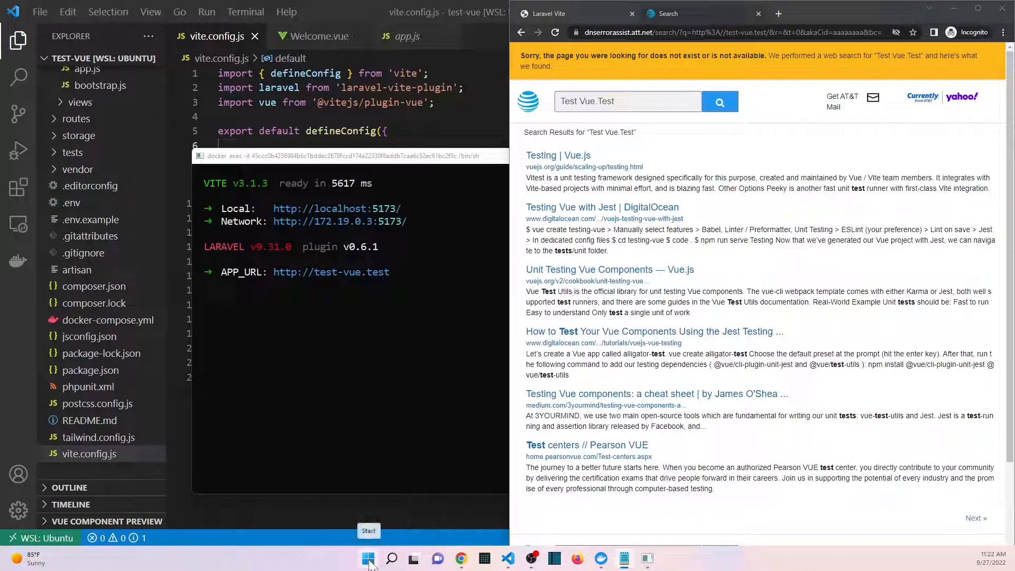
- Launch Notepad and open the Windows hosts file, listing all file types
{"action": "left_click", "coordinate": [368, 559]}
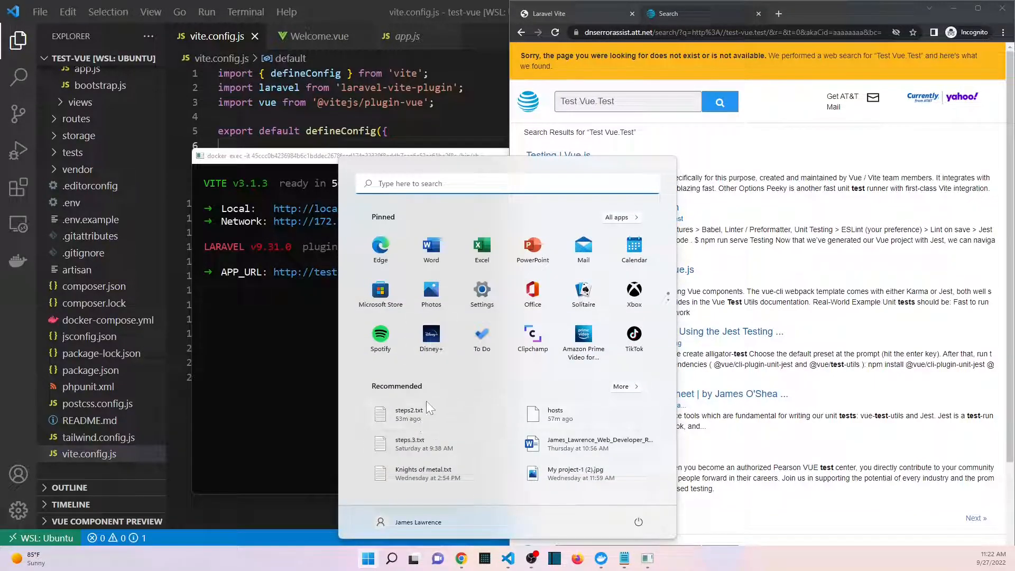
{"action": "type", "text": "n"}
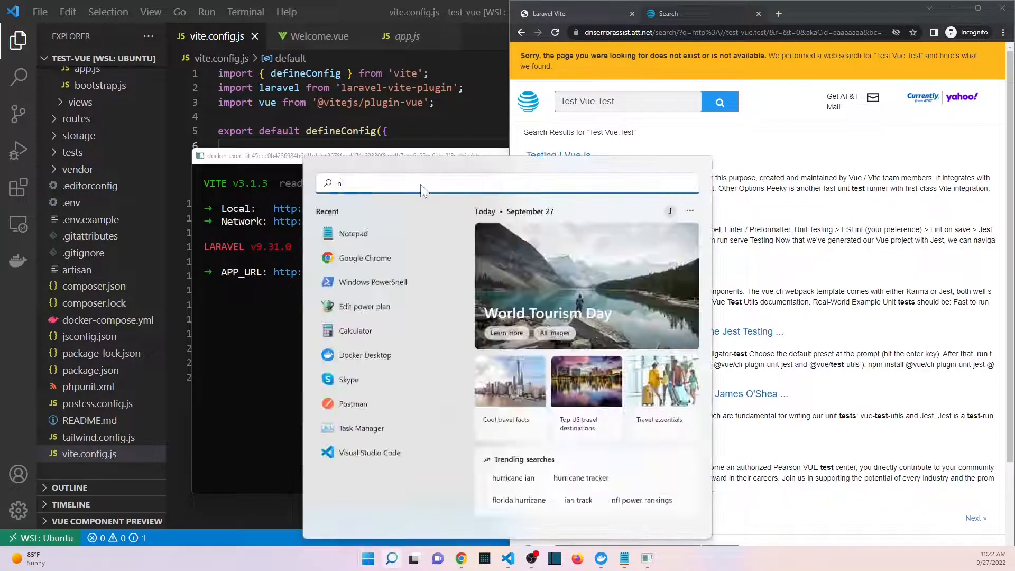
{"action": "type", "text": "ote"}
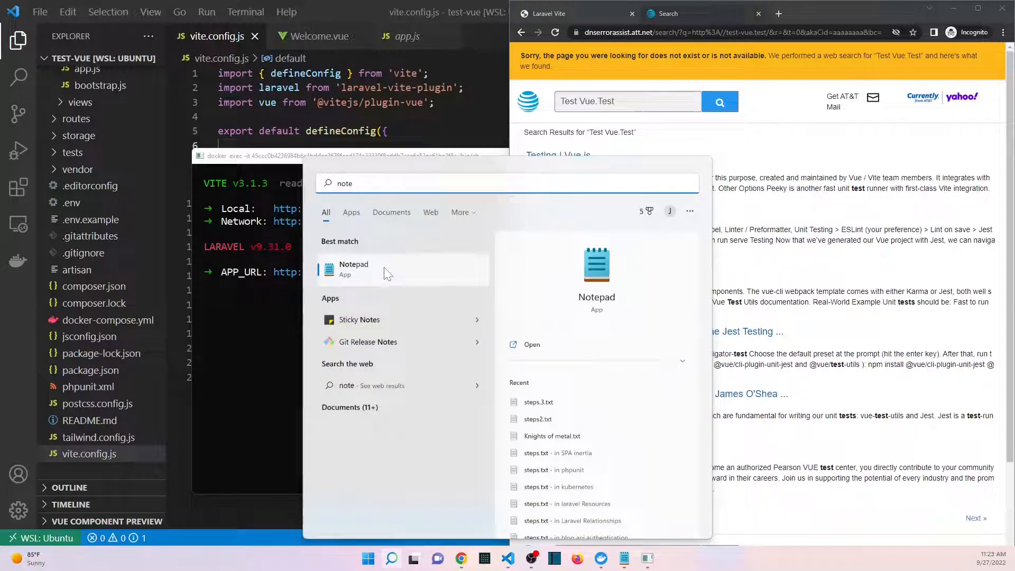
{"action": "left_click", "coordinate": [353, 268]}
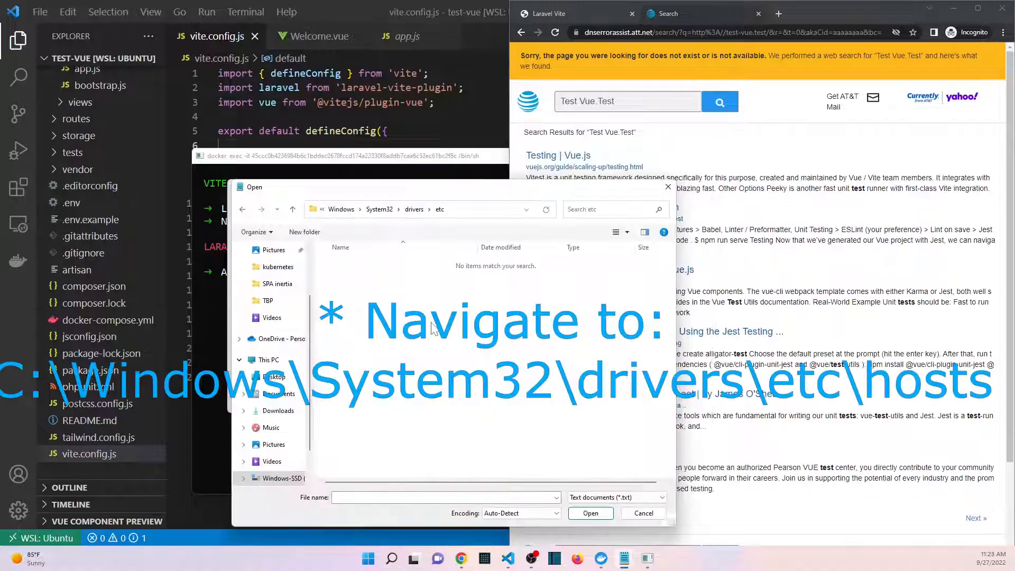
{"action": "left_click", "coordinate": [618, 497]}
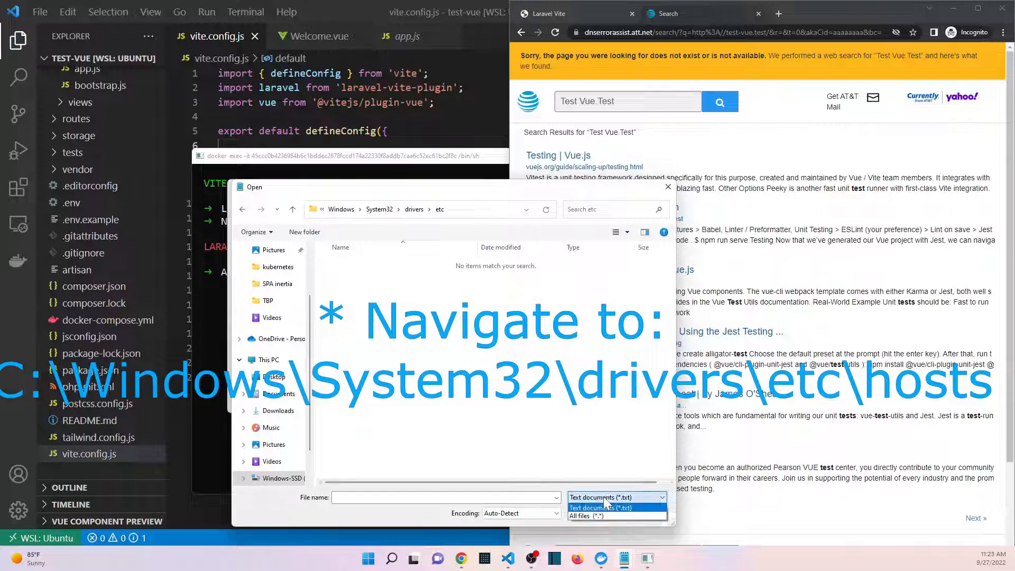
{"action": "left_click", "coordinate": [585, 516]}
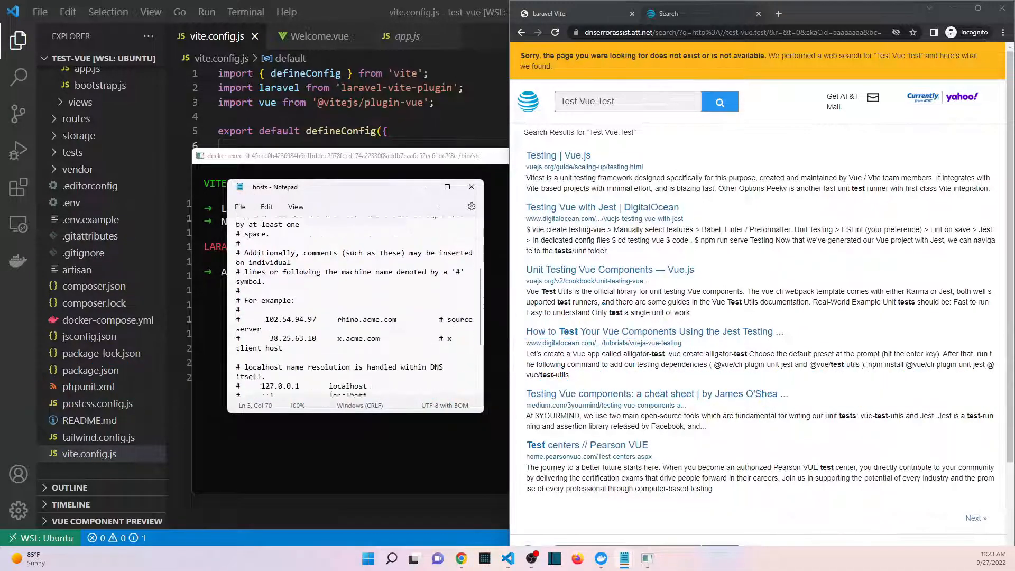
{"action": "scroll", "scroll_direction": "down", "scroll_amount": 3}
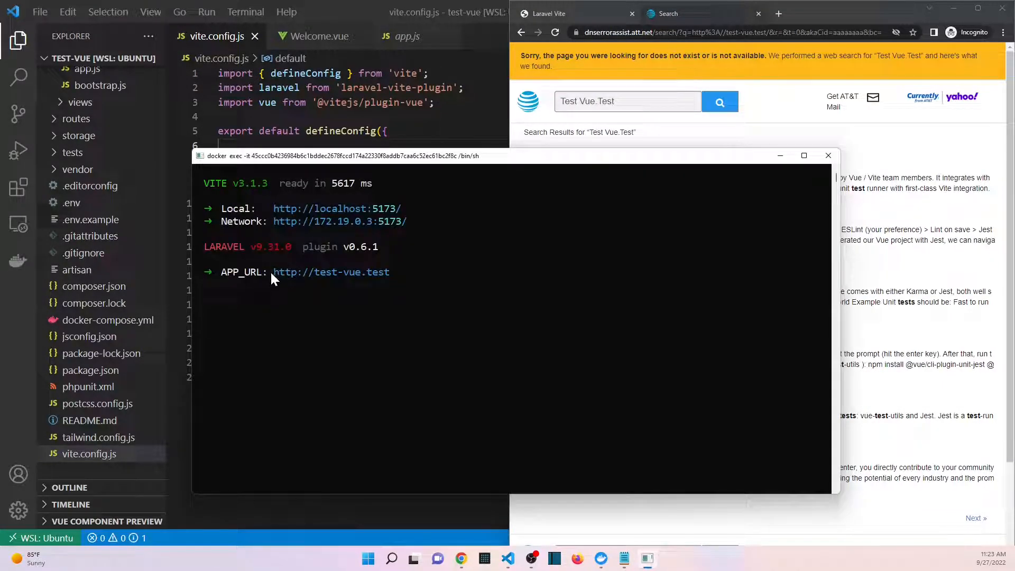
{"action": "left_click_drag", "start_coordinate": [273, 272], "coordinate": [393, 272]}
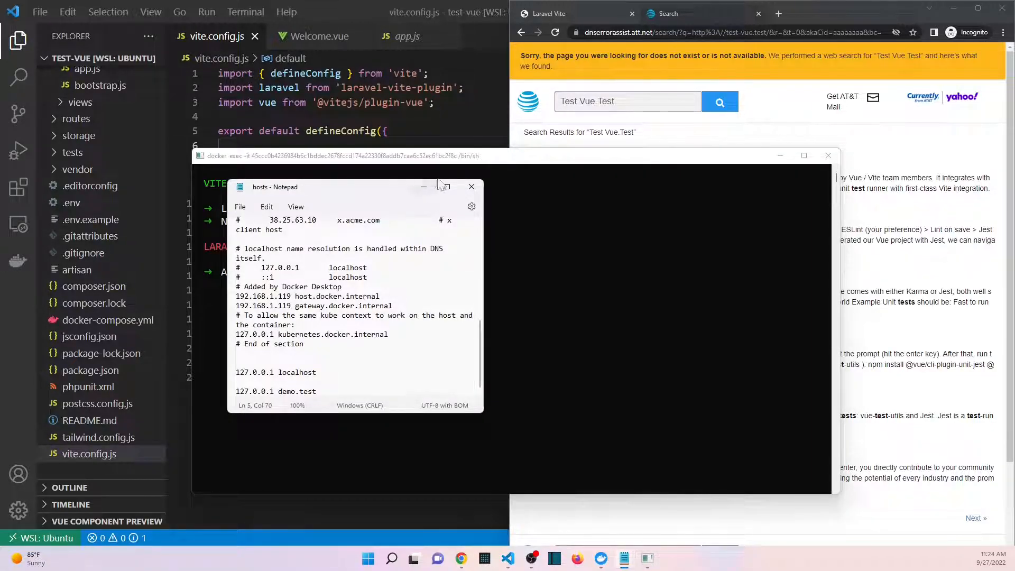
- Add a hosts entry mapping 127.0.0.1 to test-vue.test and return to the Vite output
{"action": "left_click", "coordinate": [443, 186]}
{"action": "type", "text": "12"}
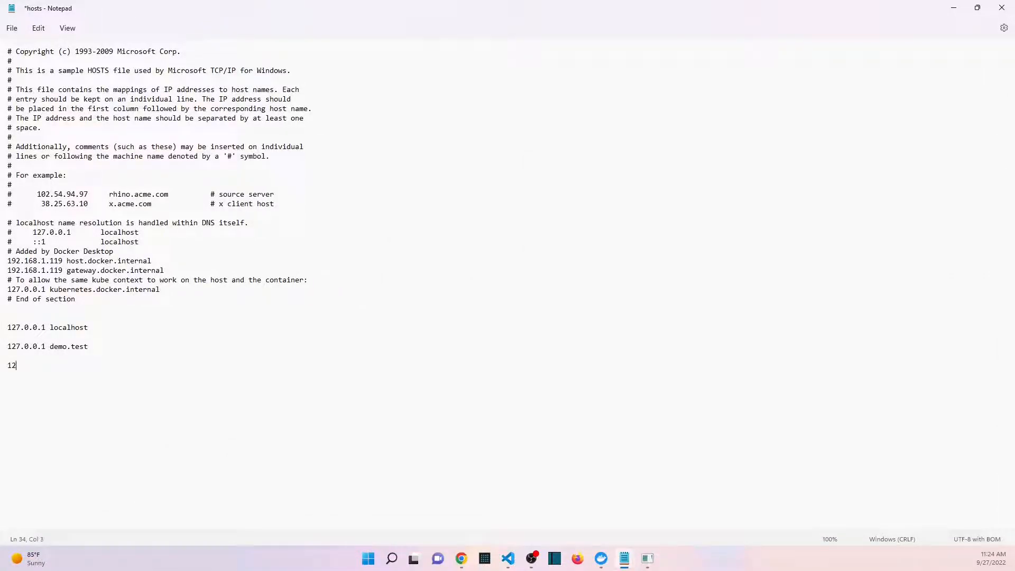
{"action": "type", "text": "7.0.01"}
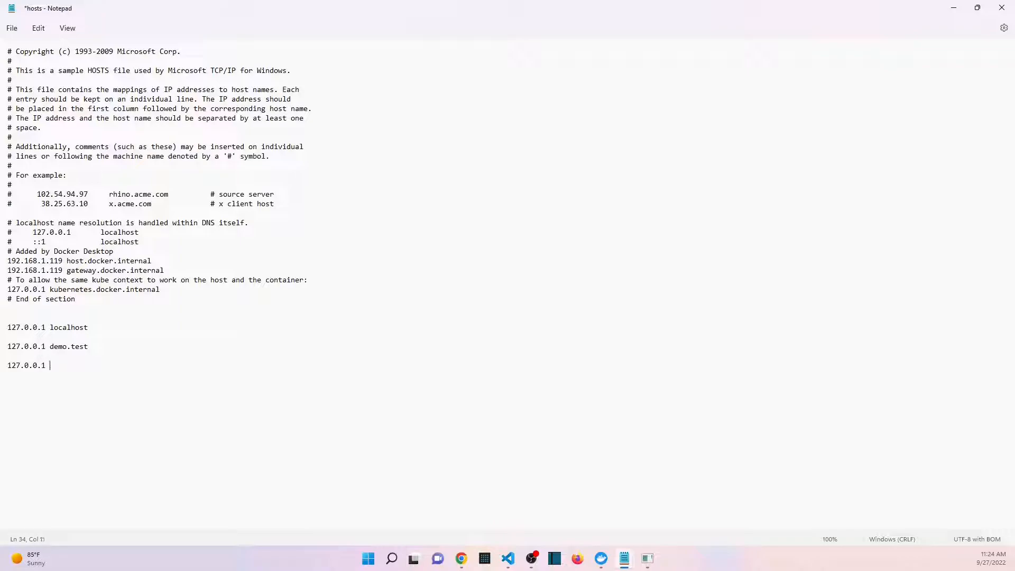
{"action": "type", "text": "http://test-vue.test"}
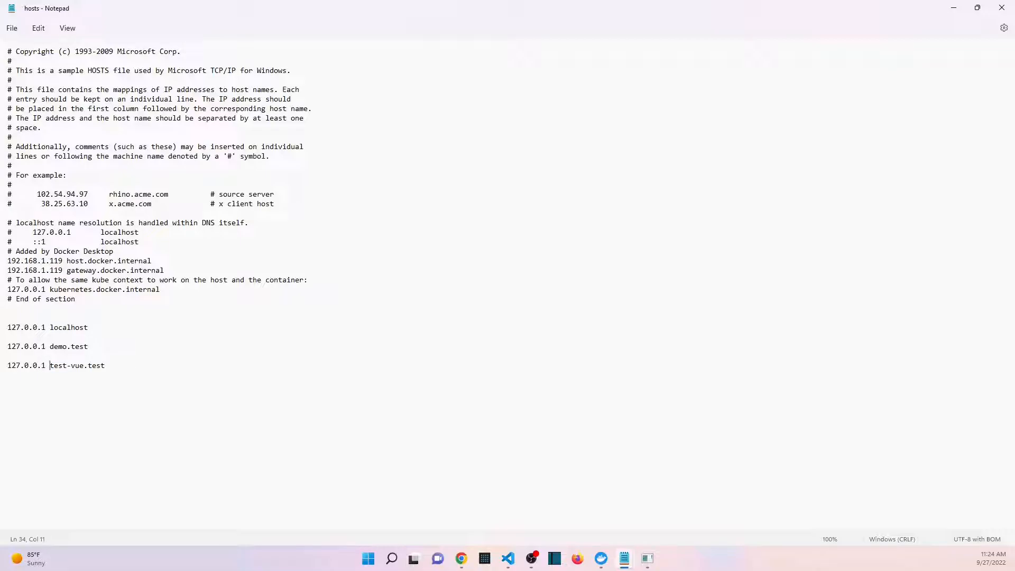
{"action": "left_click", "coordinate": [647, 558]}
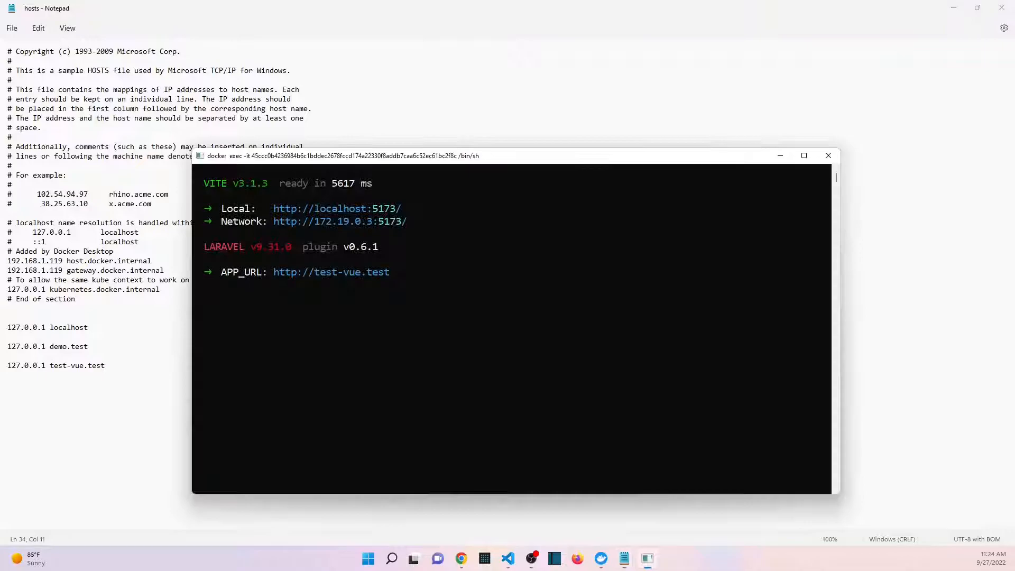
{"action": "left_click", "coordinate": [828, 156]}
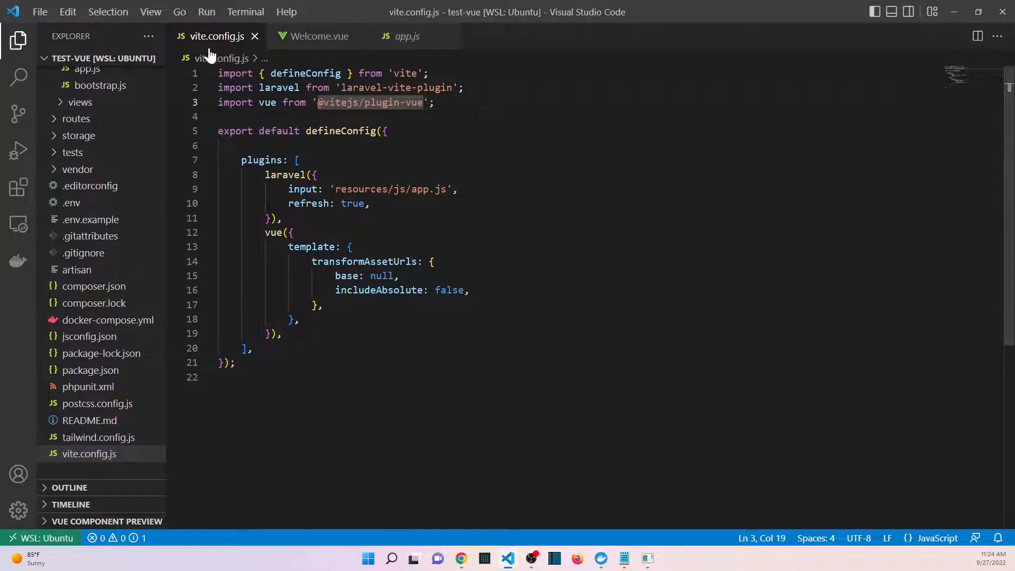
{"action": "mouse_move", "coordinate": [174, 379]}
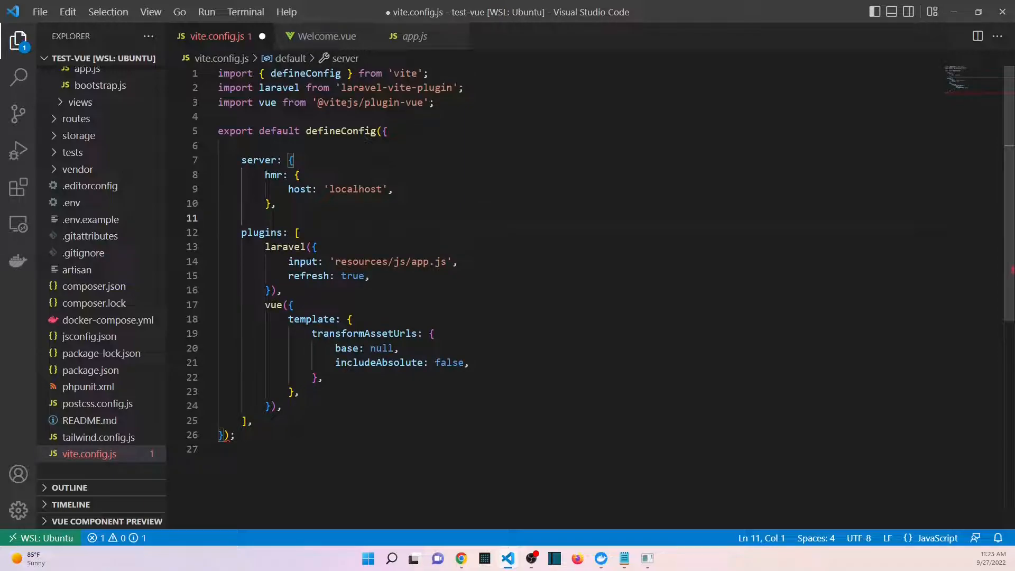
- Add server: { hmr: { host: 'localhost' } } above plugins in vite.config.js and save
{"action": "double_click", "coordinate": [258, 159]}
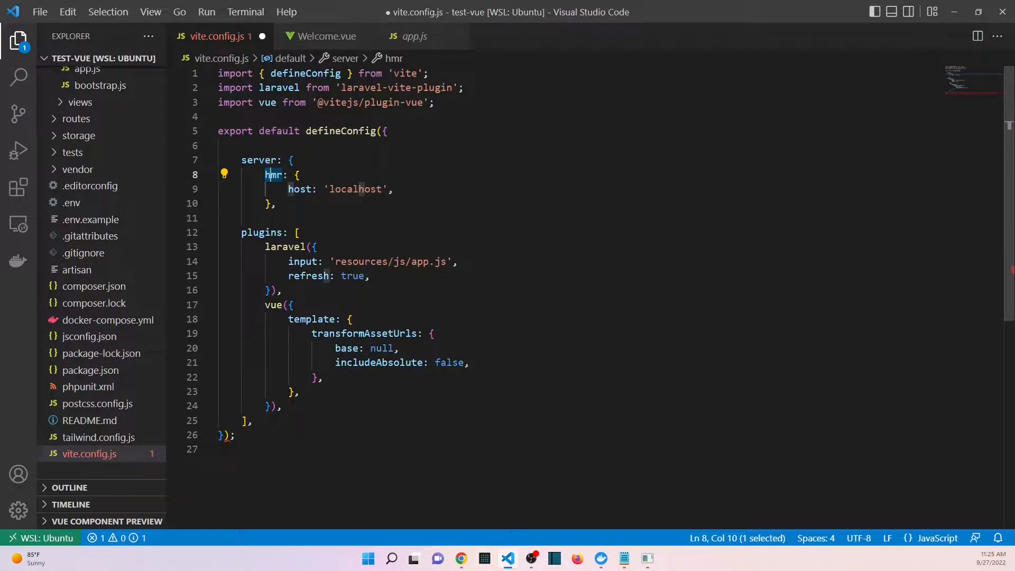
{"action": "mouse_move", "coordinate": [272, 176]}
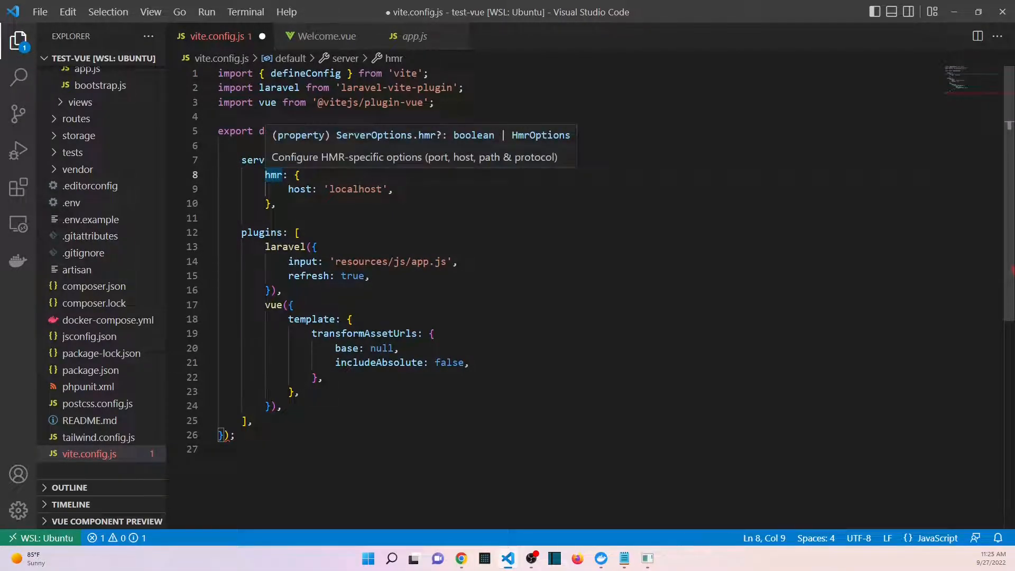
{"action": "double_click", "coordinate": [272, 174]}
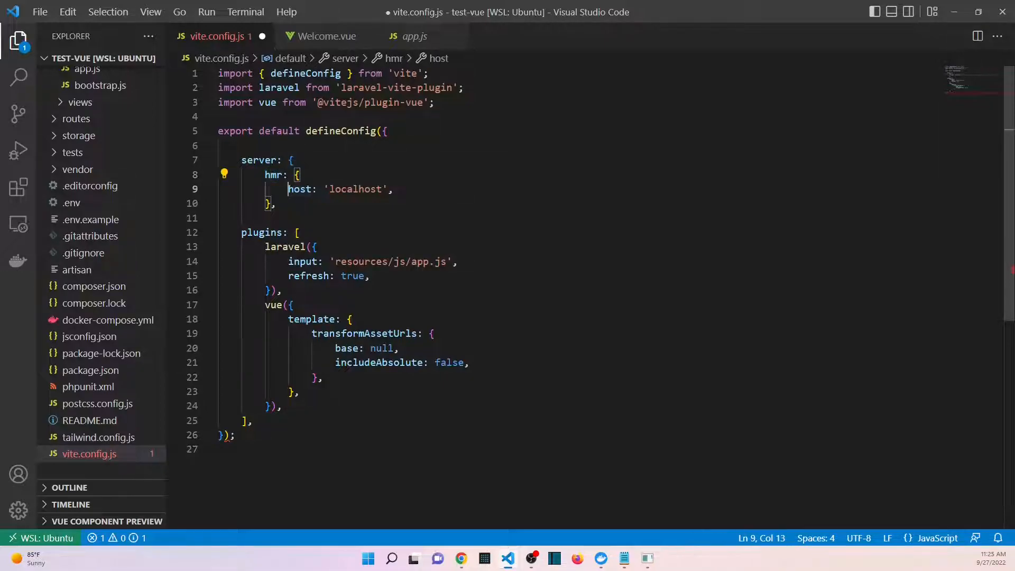
{"action": "left_click_drag", "start_coordinate": [288, 190], "coordinate": [372, 190]}
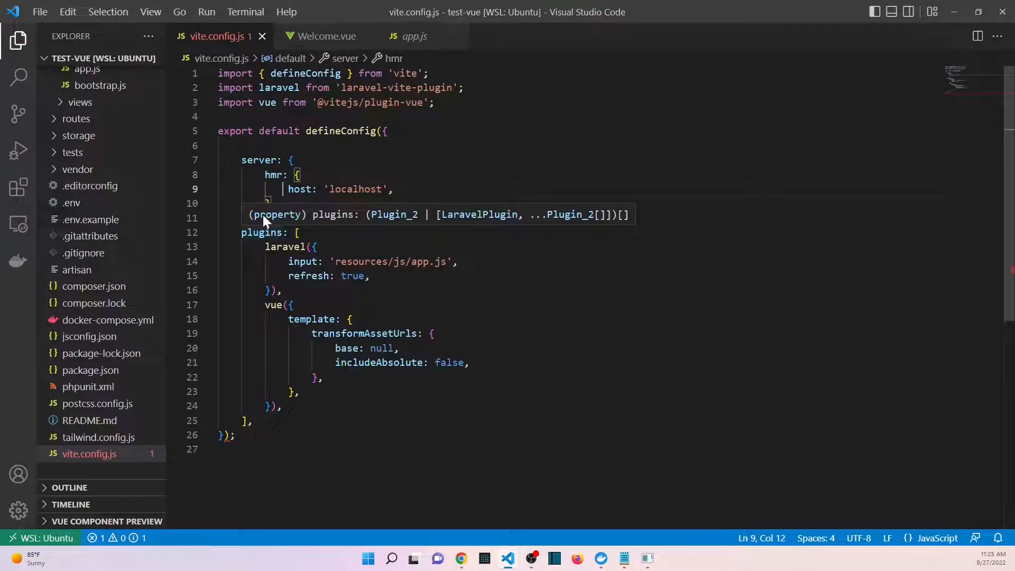
{"action": "mouse_move", "coordinate": [289, 87]}
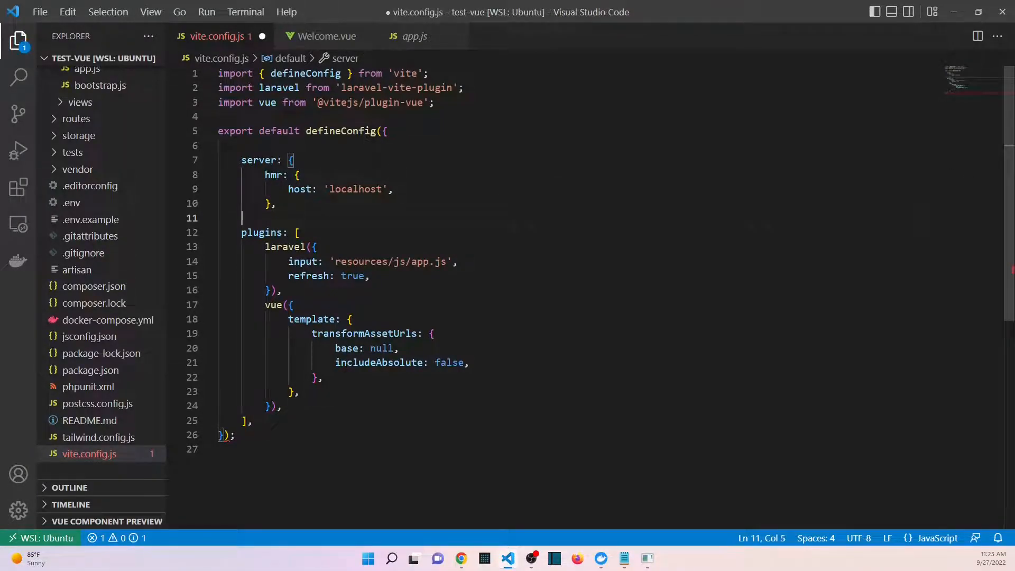
{"action": "type", "text": "},"}
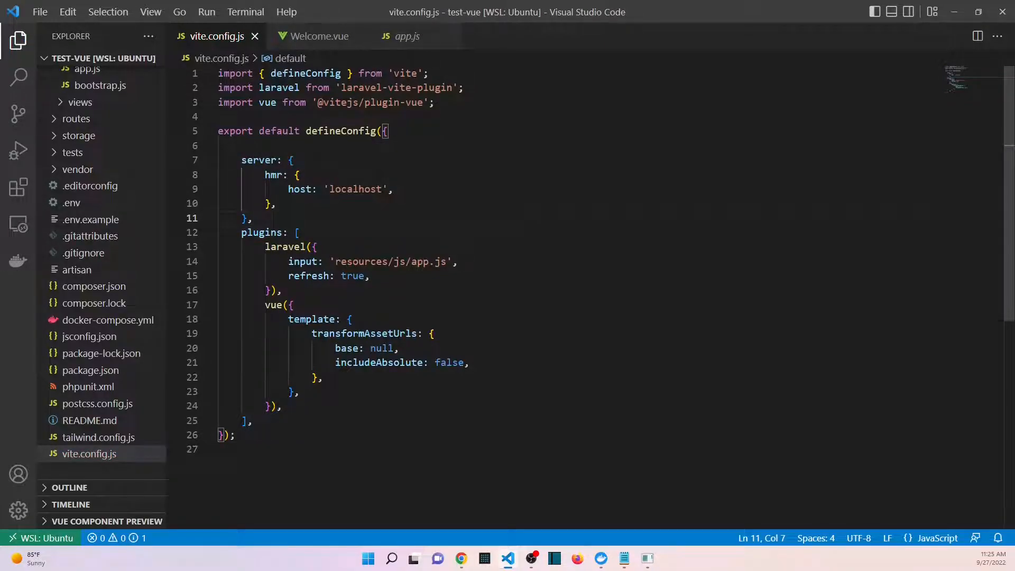
- Select the whole server configuration block in vite.config.js to review it
{"action": "left_click_drag", "start_coordinate": [241, 160], "coordinate": [275, 218]}
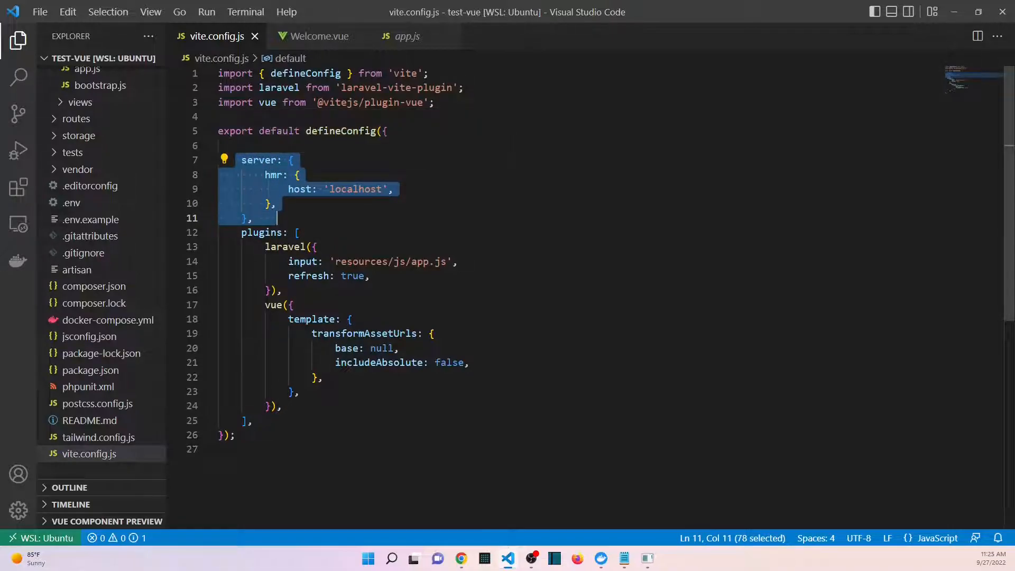
{"action": "mouse_move", "coordinate": [300, 189]}
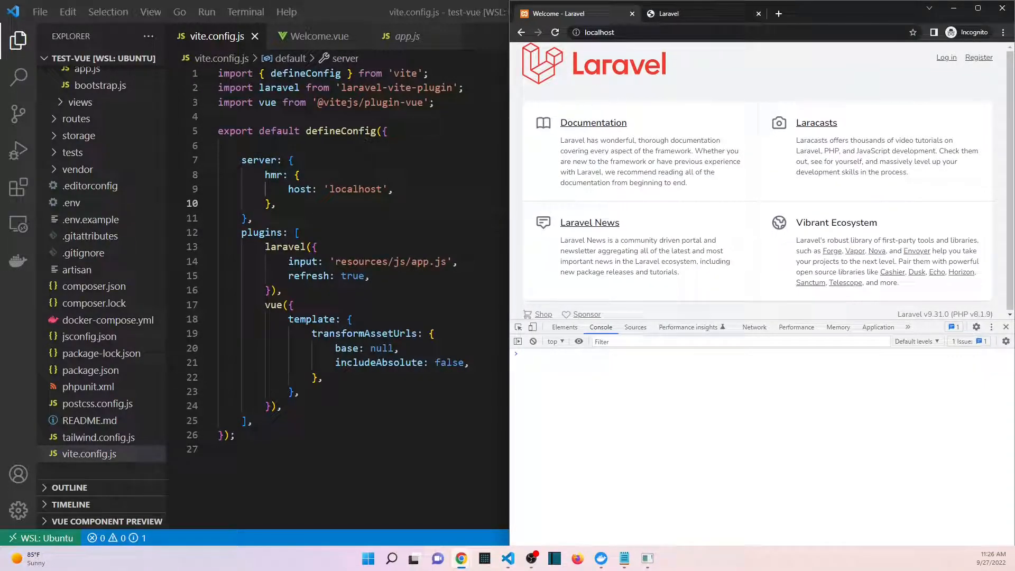
{"action": "mouse_move", "coordinate": [317, 36]}
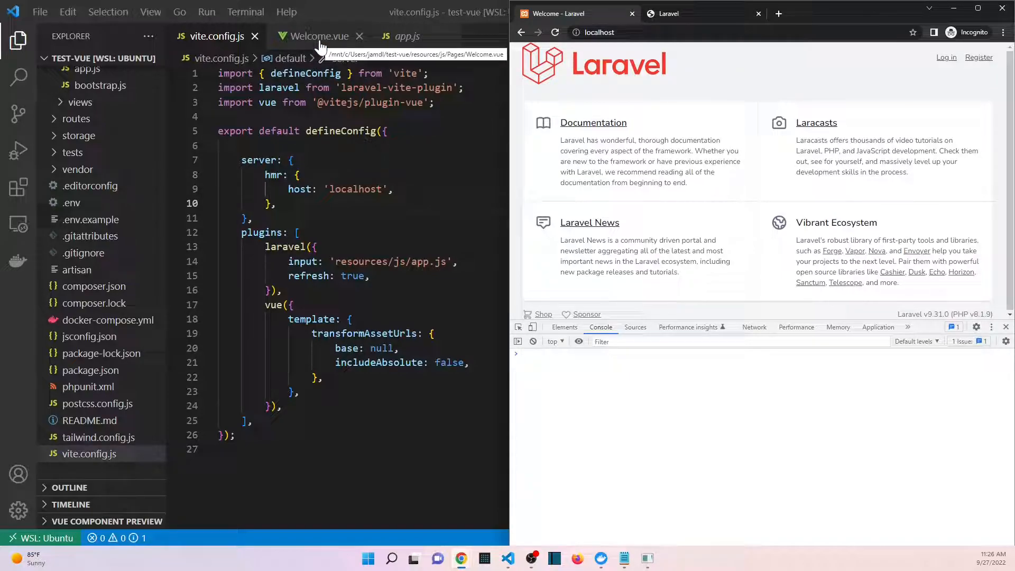
- Edit Welcome.vue's Documentation text to 'wonderful!!!!!' and compare with the unchanged browser sentence
{"action": "left_click", "coordinate": [320, 35]}
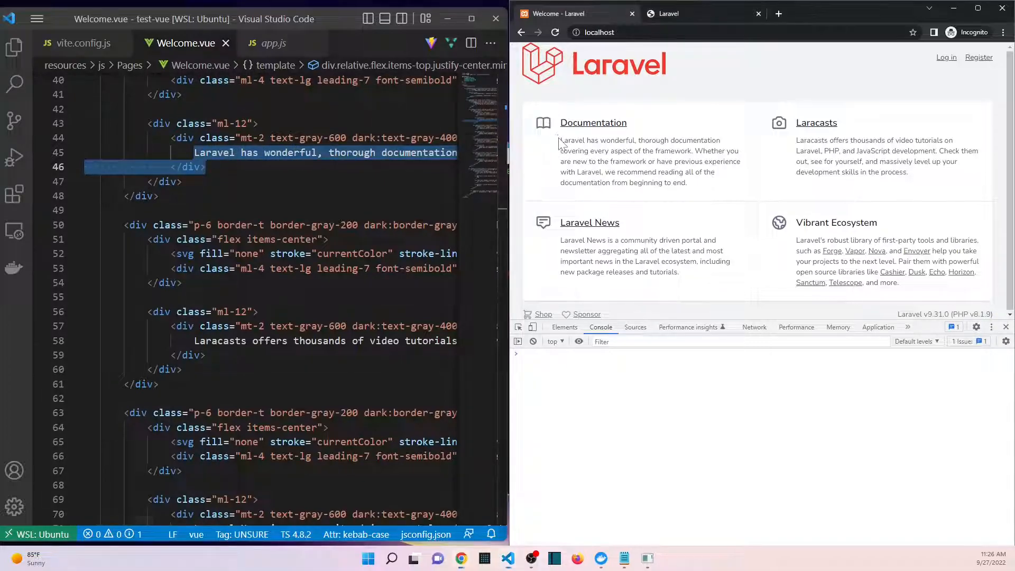
{"action": "left_click_drag", "start_coordinate": [561, 140], "coordinate": [637, 139]}
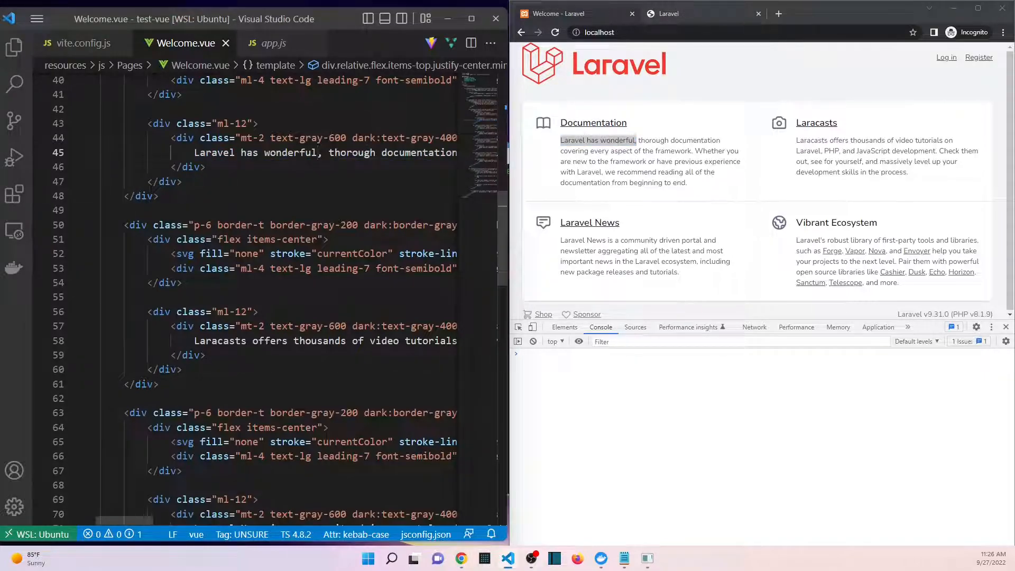
{"action": "type", "text": "!!!!!"}
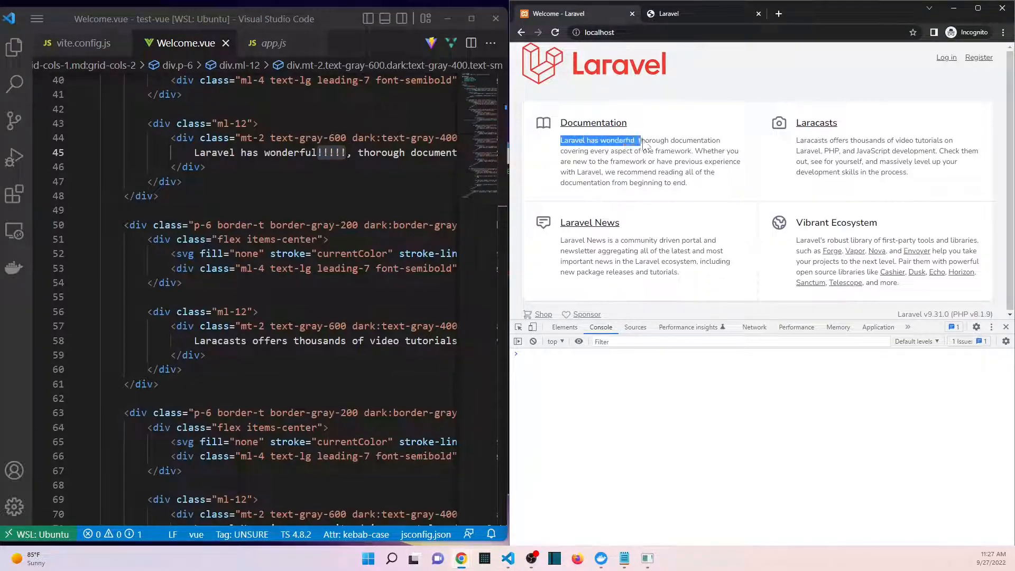
{"action": "left_click_drag", "start_coordinate": [560, 139], "coordinate": [645, 139]}
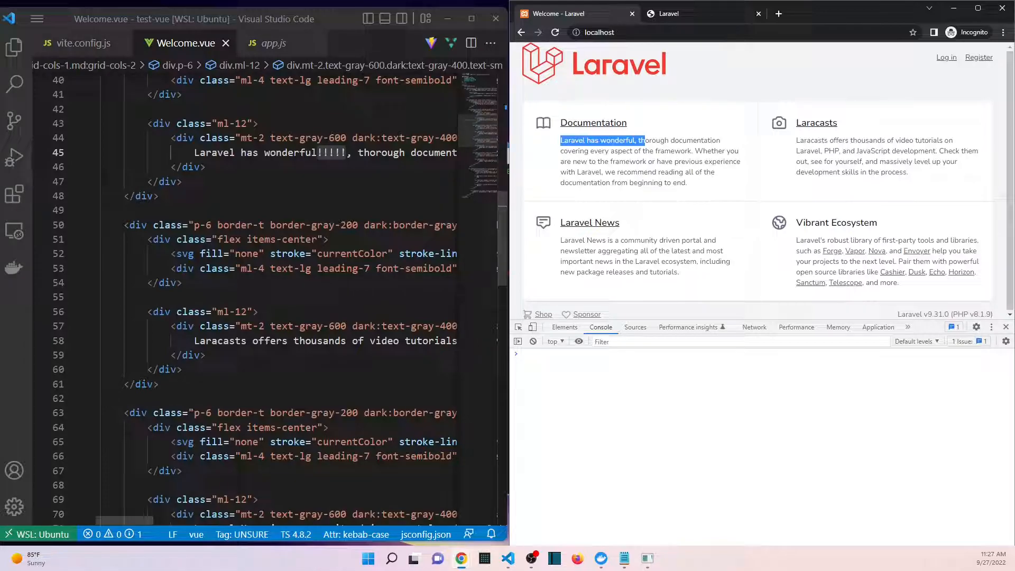
{"action": "mouse_move", "coordinate": [164, 61]}
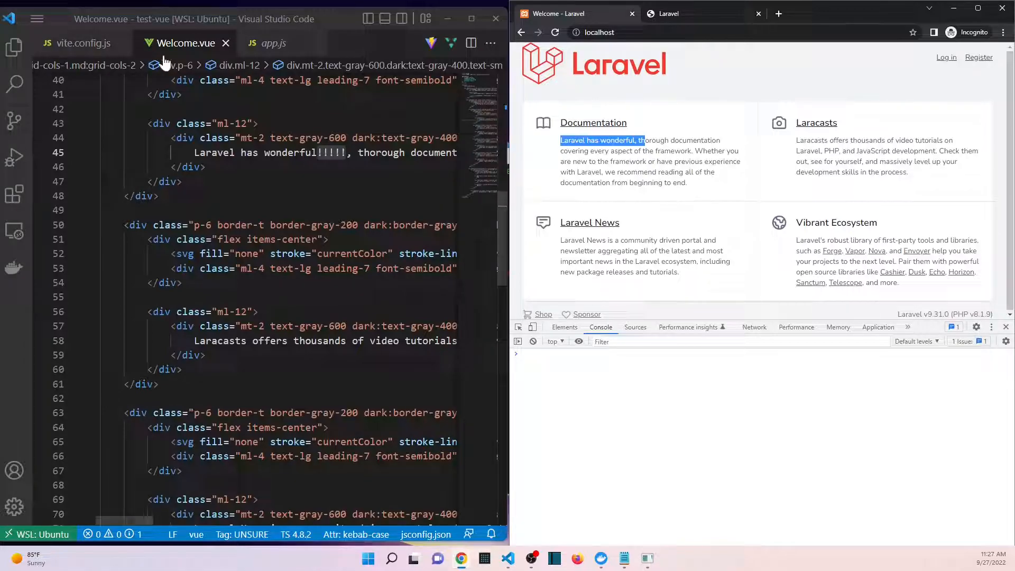
{"action": "mouse_move", "coordinate": [76, 50]}
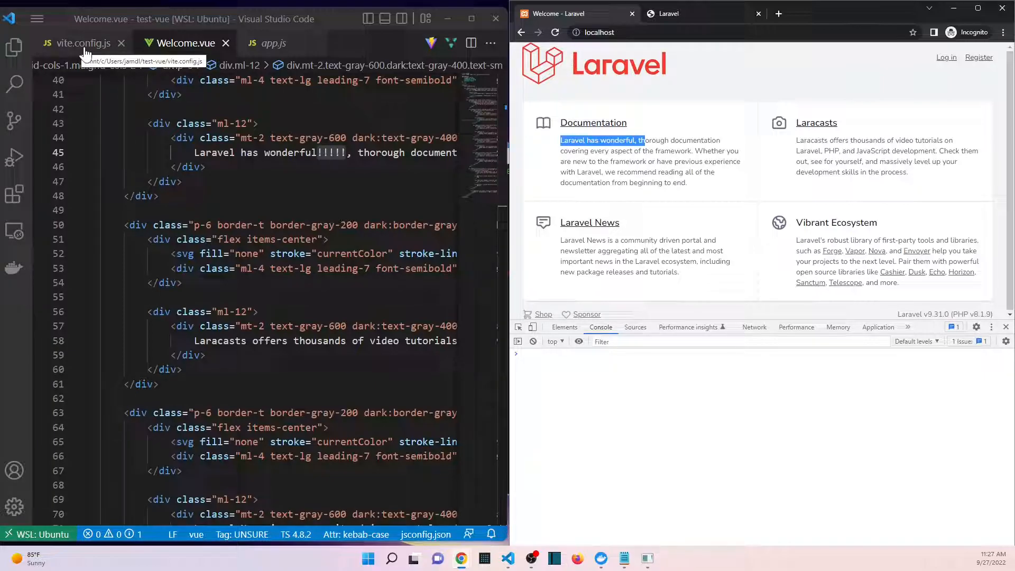
- Add watch: { usePolling: true } inside vite.config.js's server block, save, and go to Chrome's address bar
{"action": "left_click", "coordinate": [85, 42]}
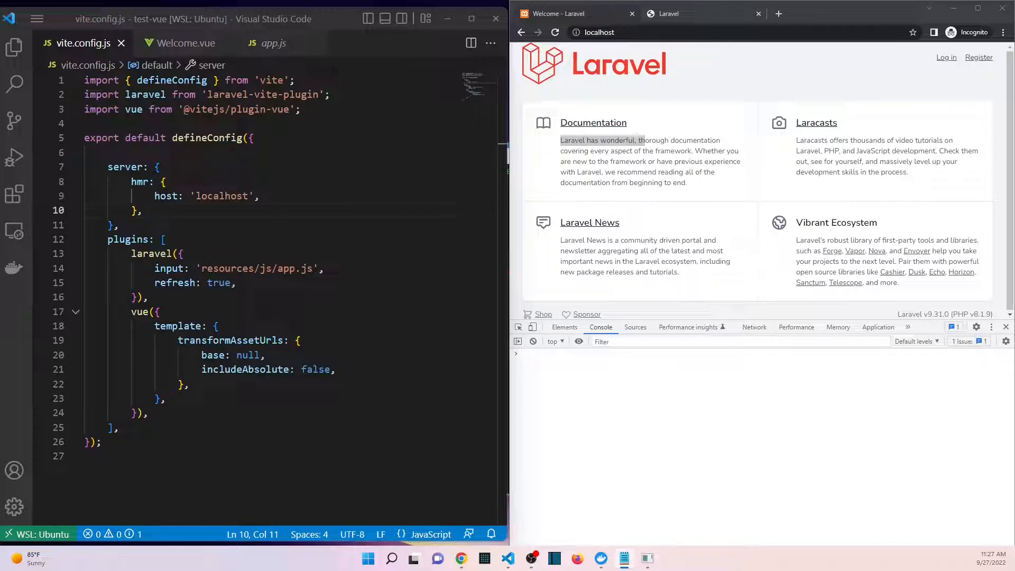
{"action": "key", "text": "Enter"}
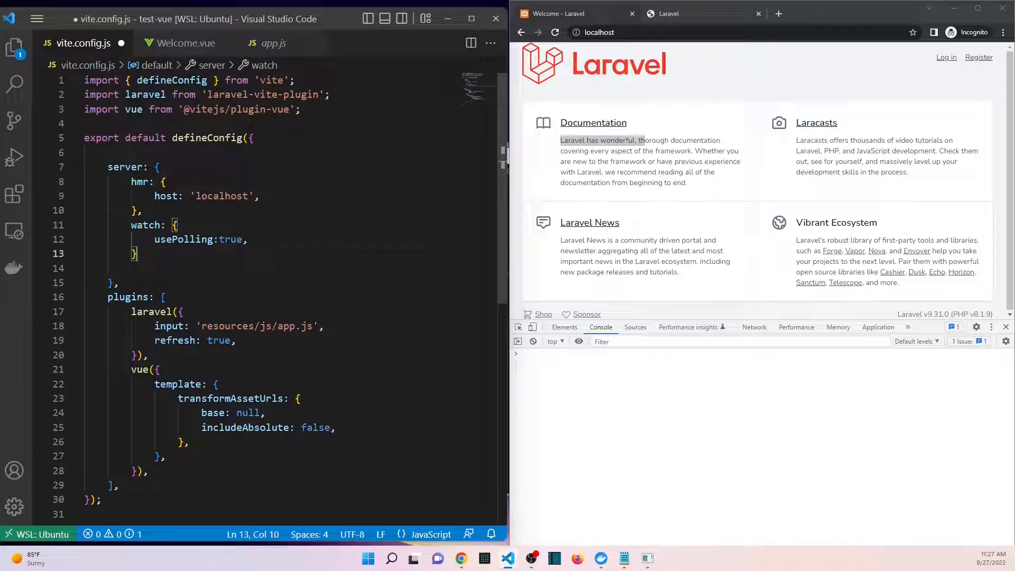
{"action": "double_click", "coordinate": [143, 224]}
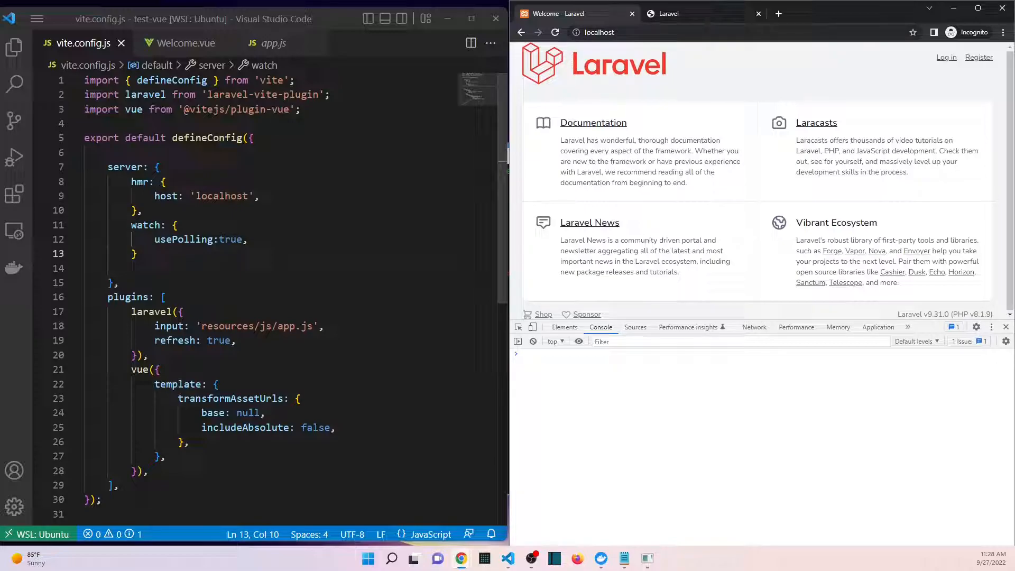
{"action": "left_click", "coordinate": [598, 31]}
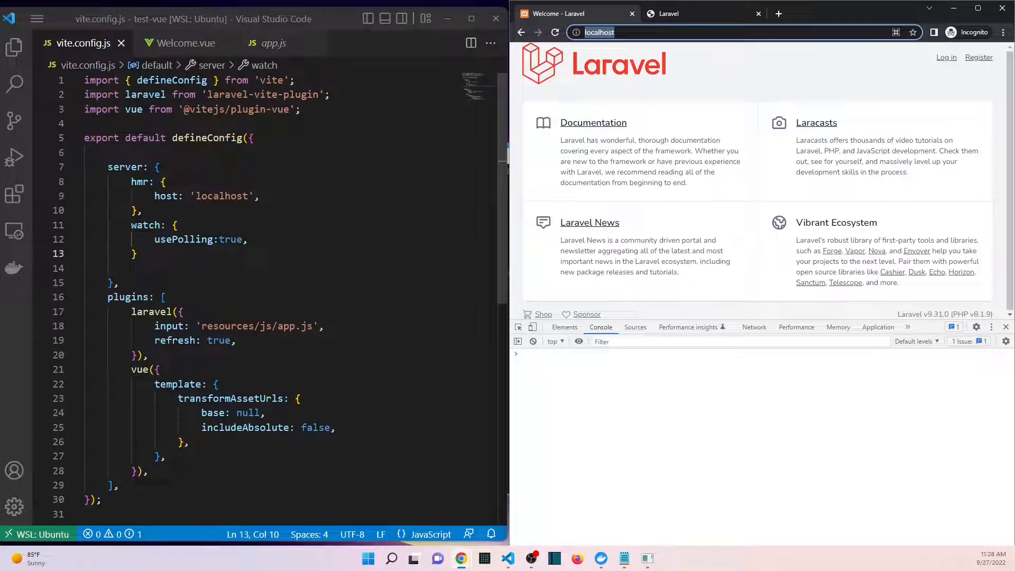
{"action": "mouse_move", "coordinate": [638, 53]}
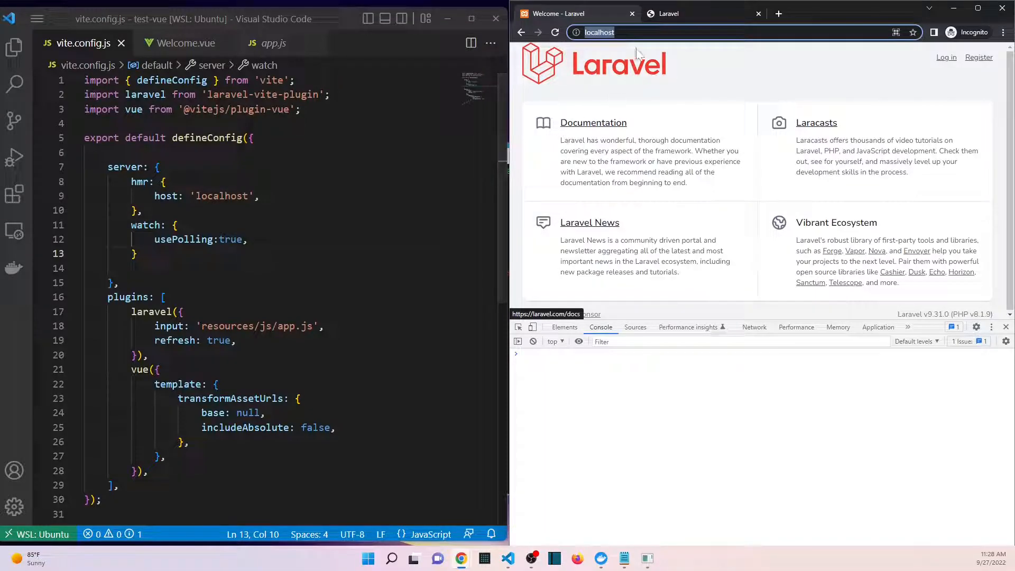
{"action": "right_click", "coordinate": [599, 31]}
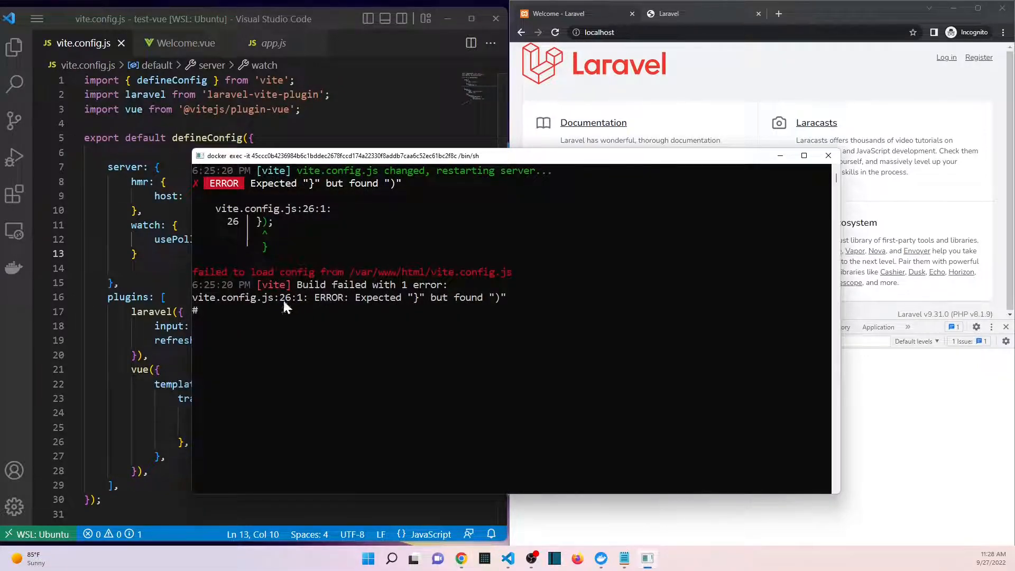
{"action": "mouse_move", "coordinate": [382, 305]}
{"action": "type", "text": ","}
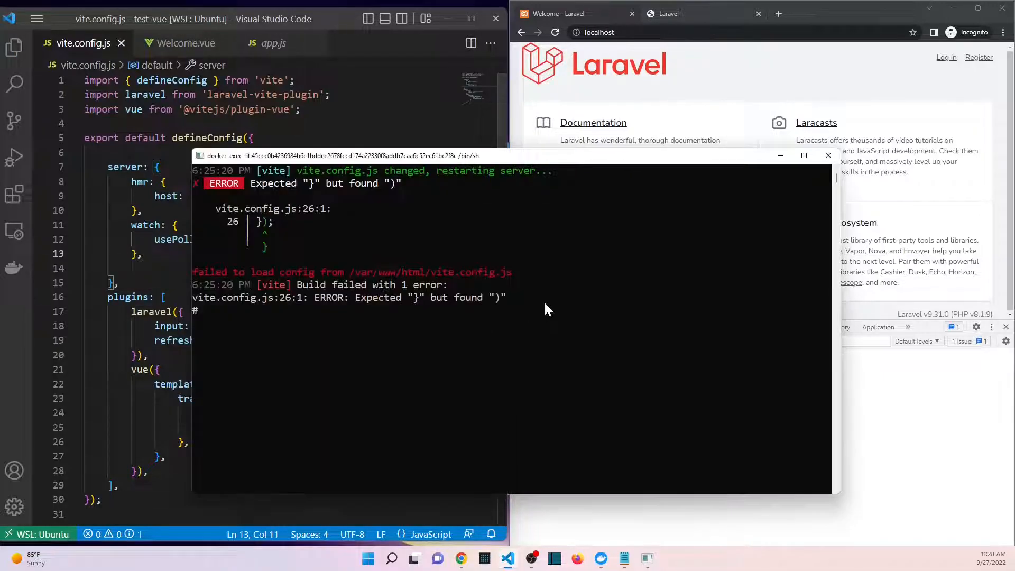
- Restart Vite in the container shell with npm run dev after fixing the config
{"action": "key", "text": "Up"}
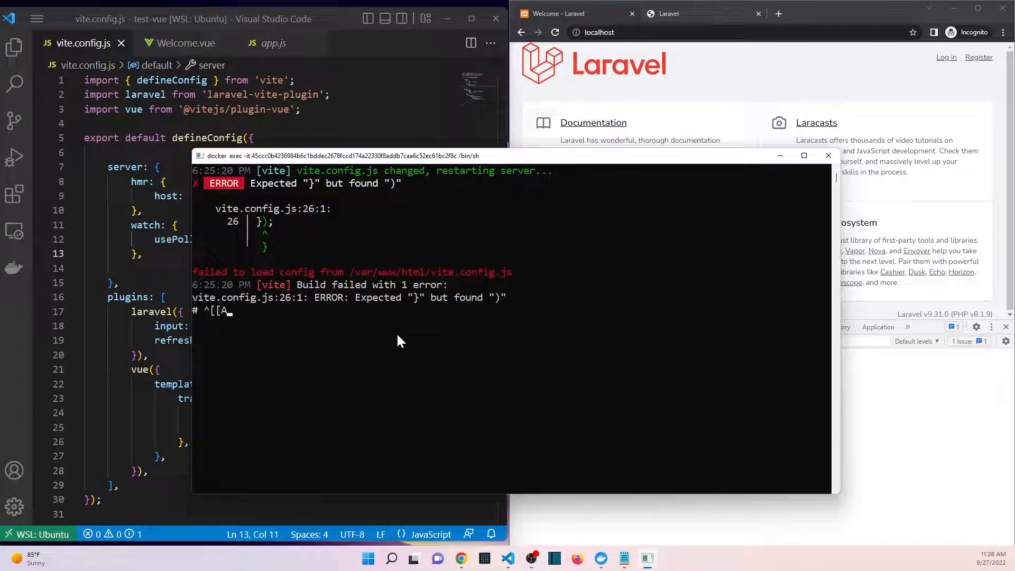
{"action": "type", "text": "npm"}
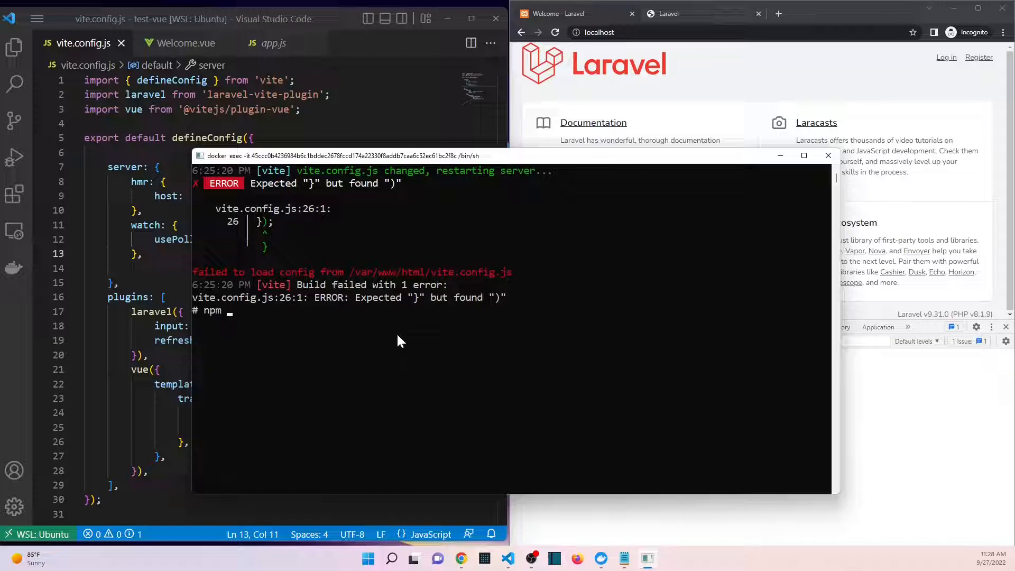
{"action": "type", "text": "run dev"}
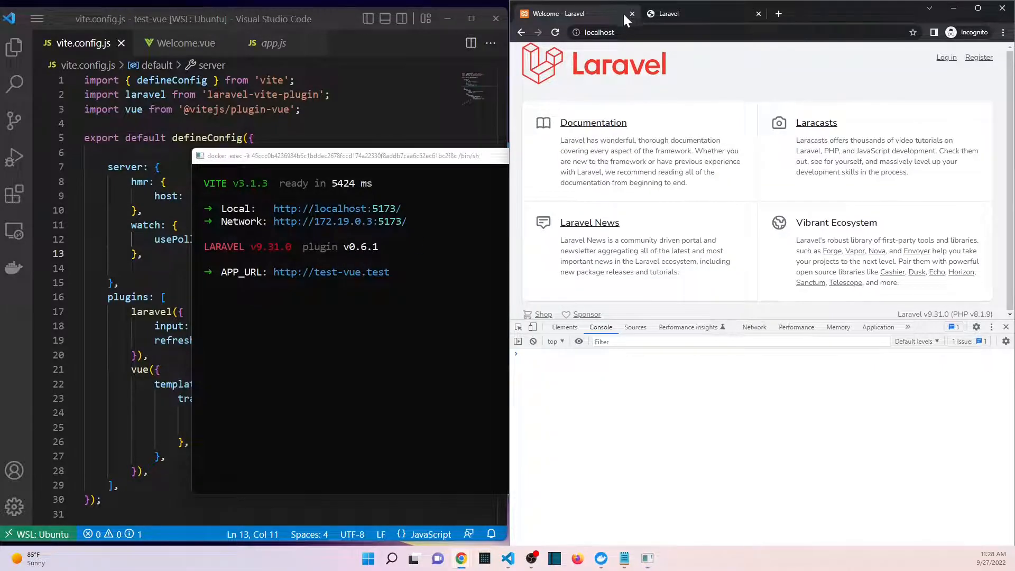
- Reload the localhost page and locate its Documentation sentence in Welcome.vue
{"action": "left_click", "coordinate": [556, 31]}
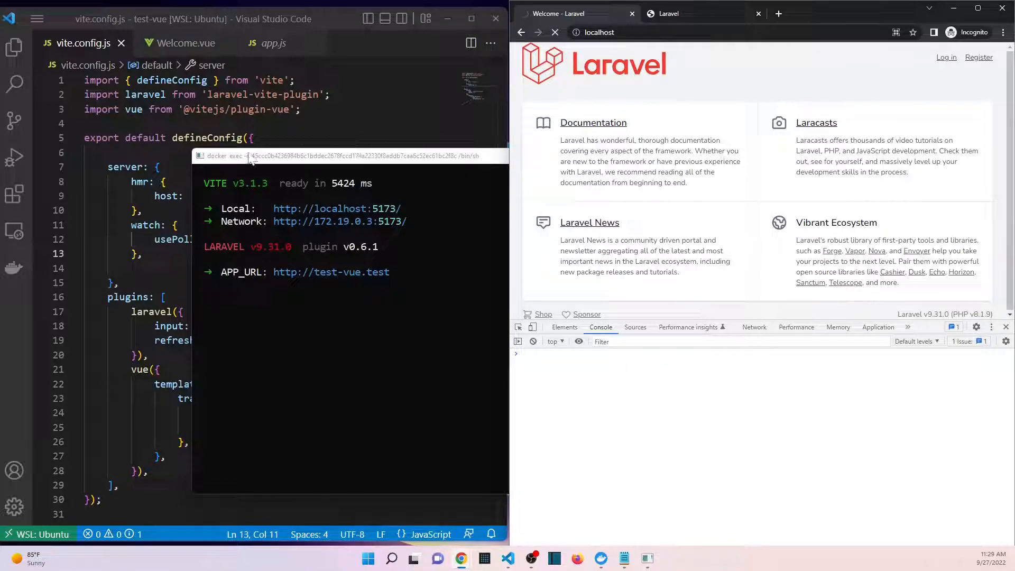
{"action": "mouse_move", "coordinate": [185, 50]}
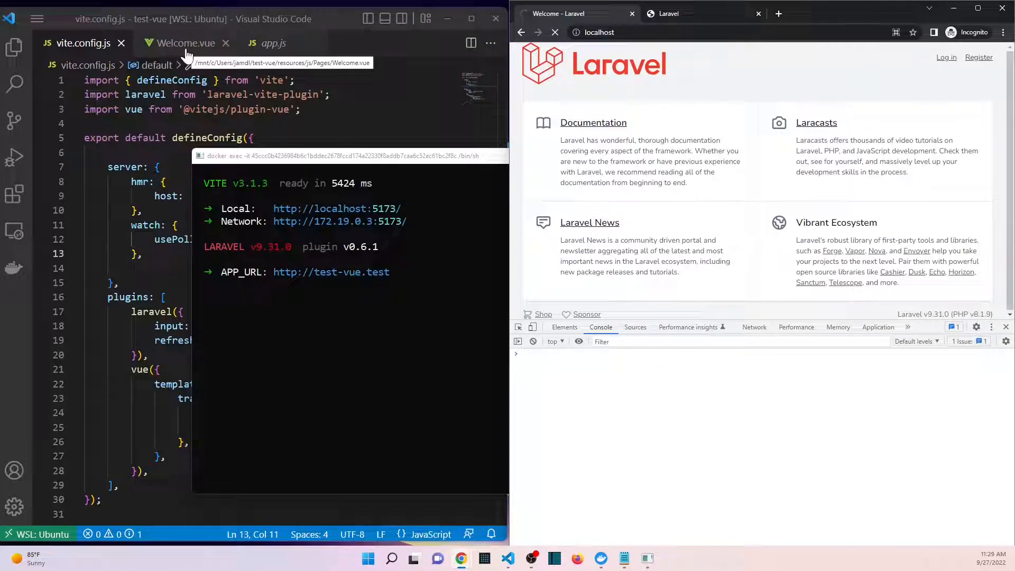
{"action": "left_click", "coordinate": [186, 42]}
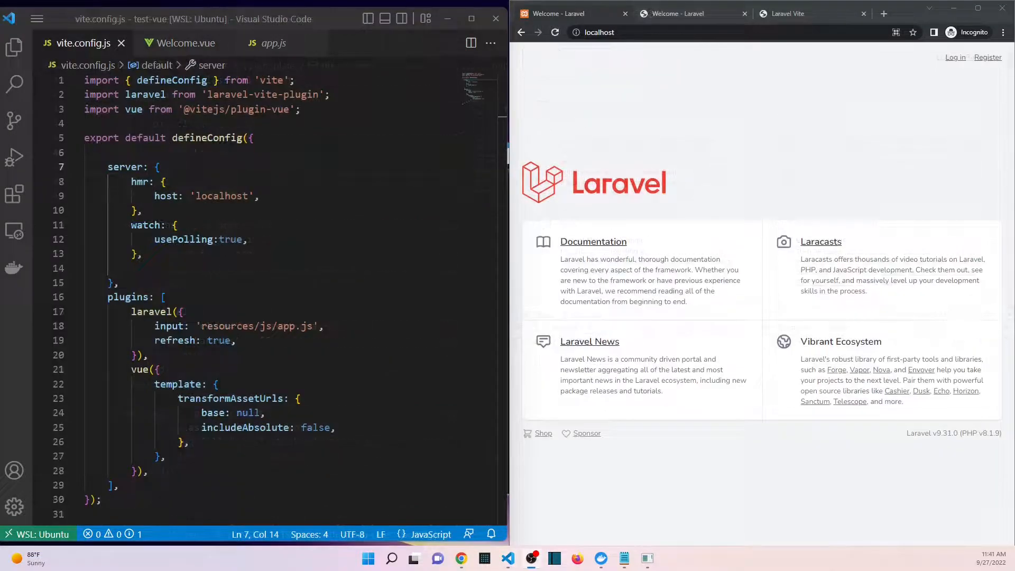
{"action": "mouse_move", "coordinate": [570, 330]}
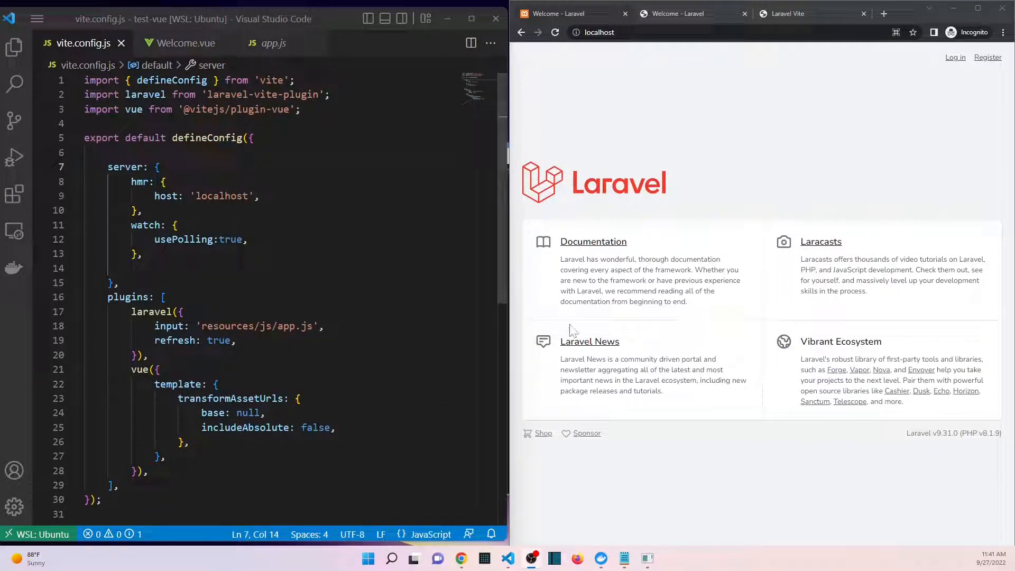
{"action": "mouse_move", "coordinate": [555, 271]}
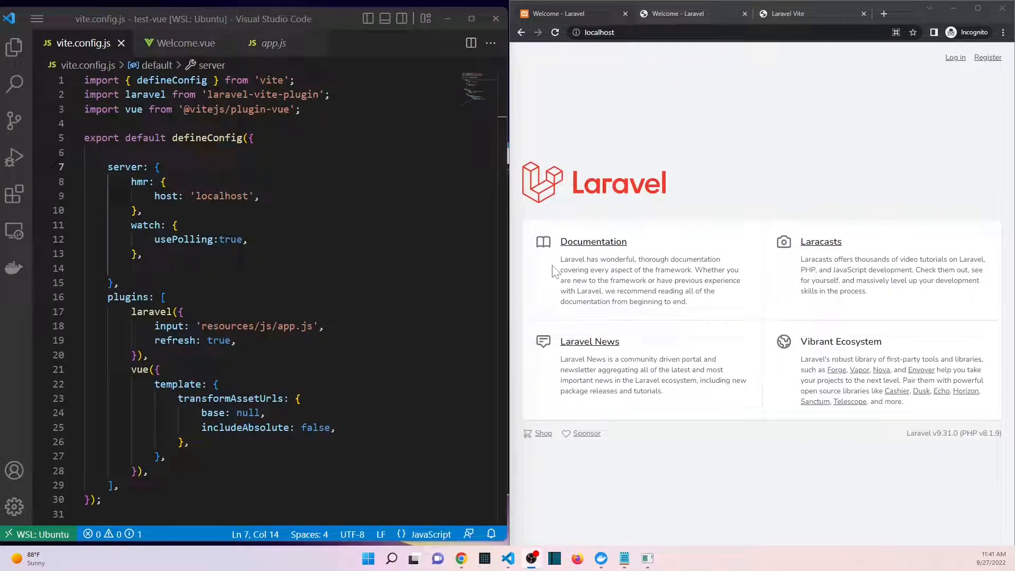
{"action": "left_click_drag", "start_coordinate": [560, 259], "coordinate": [638, 259]}
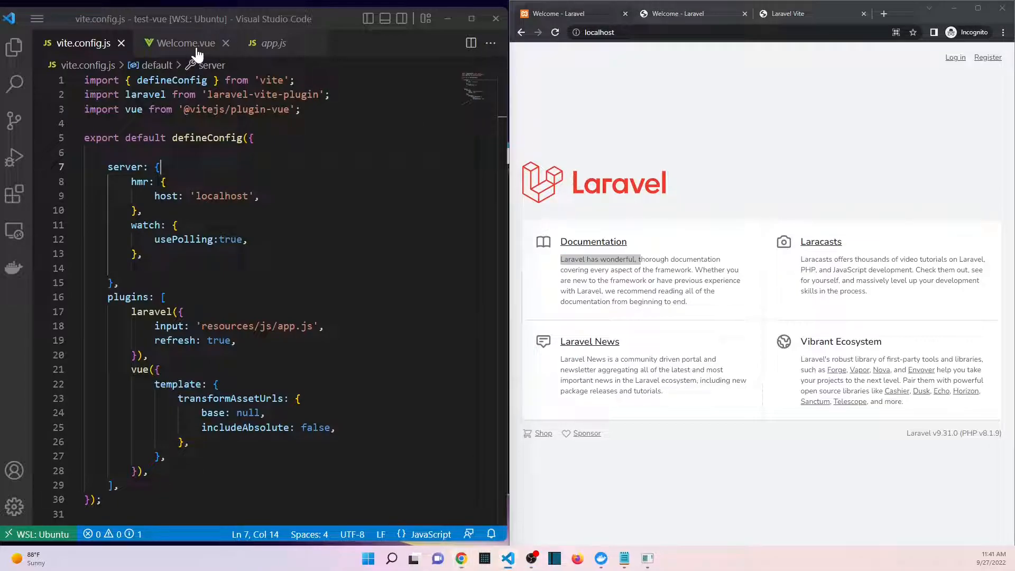
{"action": "left_click", "coordinate": [187, 42]}
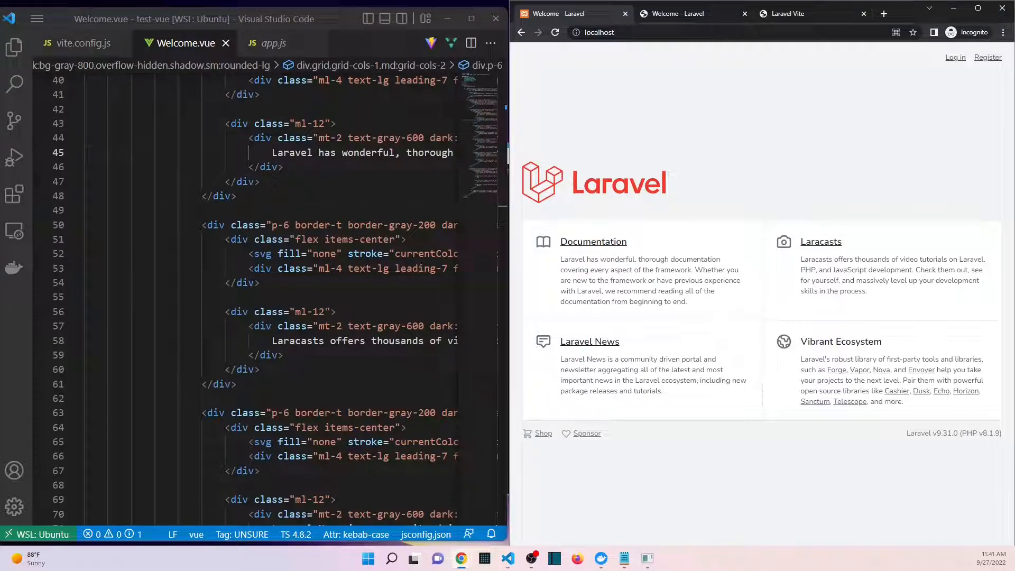
{"action": "mouse_move", "coordinate": [636, 184]}
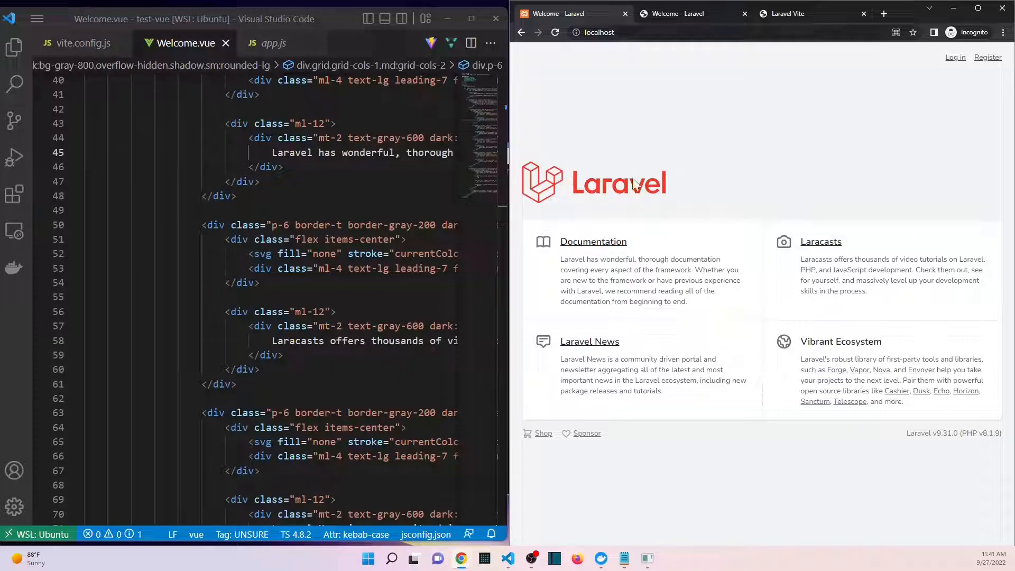
{"action": "mouse_move", "coordinate": [653, 138]}
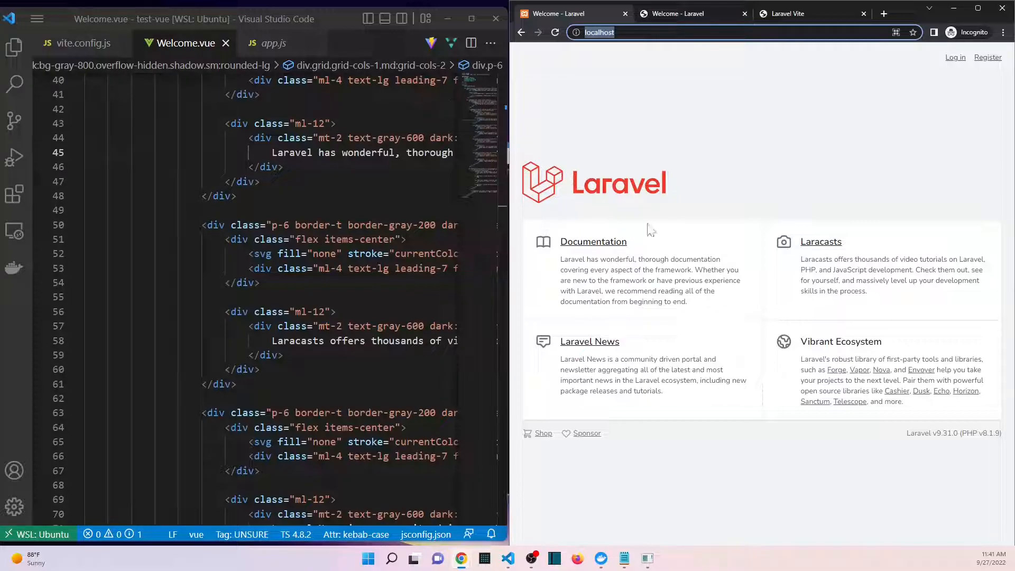
{"action": "mouse_move", "coordinate": [635, 421]}
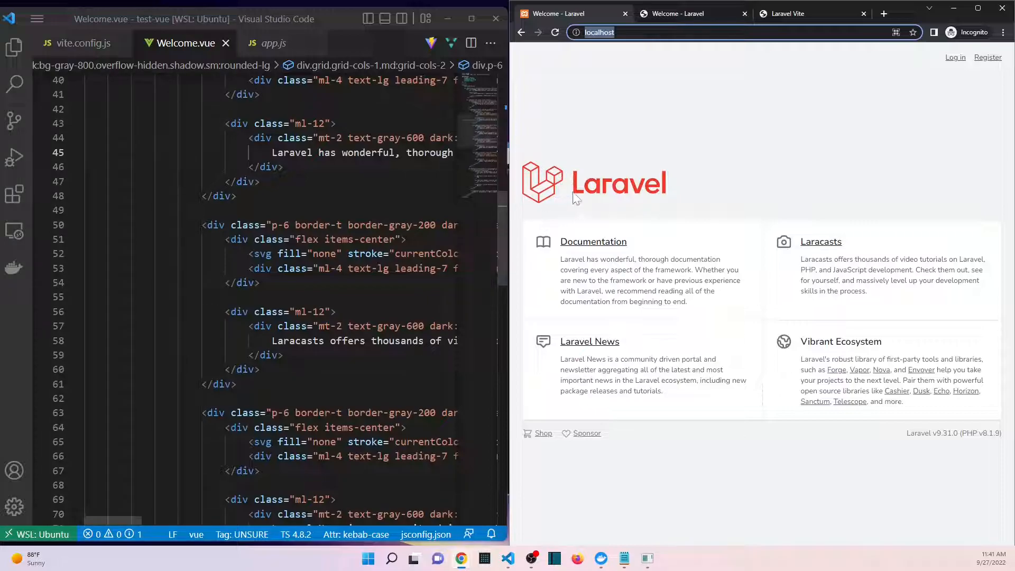
{"action": "mouse_move", "coordinate": [759, 327]}
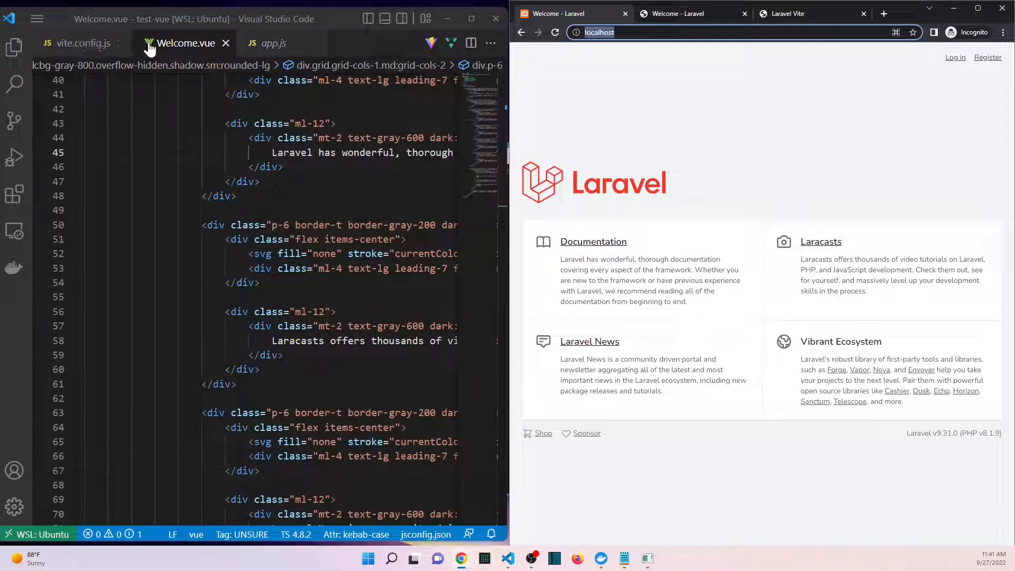
{"action": "mouse_move", "coordinate": [74, 44]}
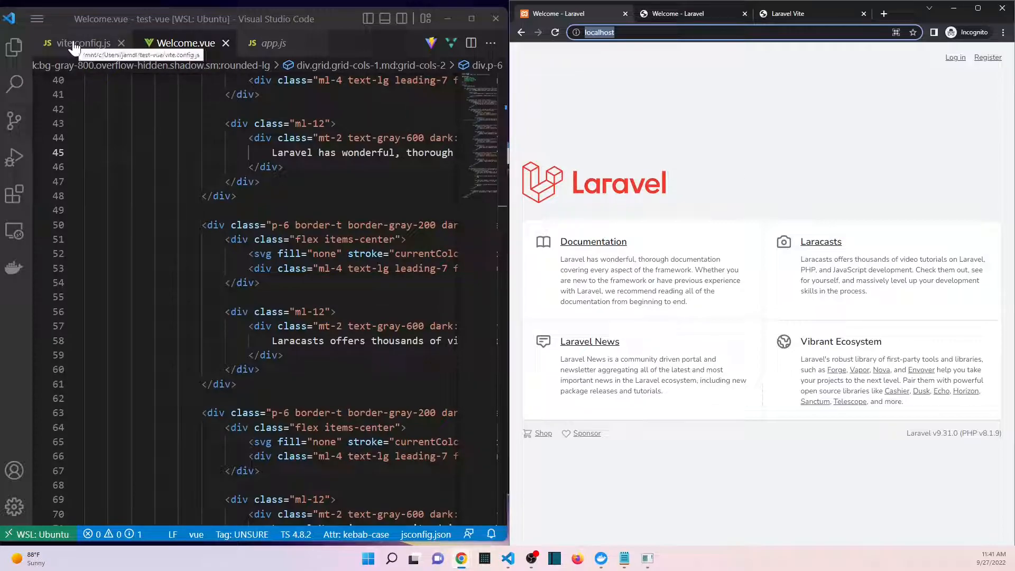
- Review vite.config.js's server block with hmr host 'localhost' and watch usePolling true
{"action": "left_click", "coordinate": [79, 42]}
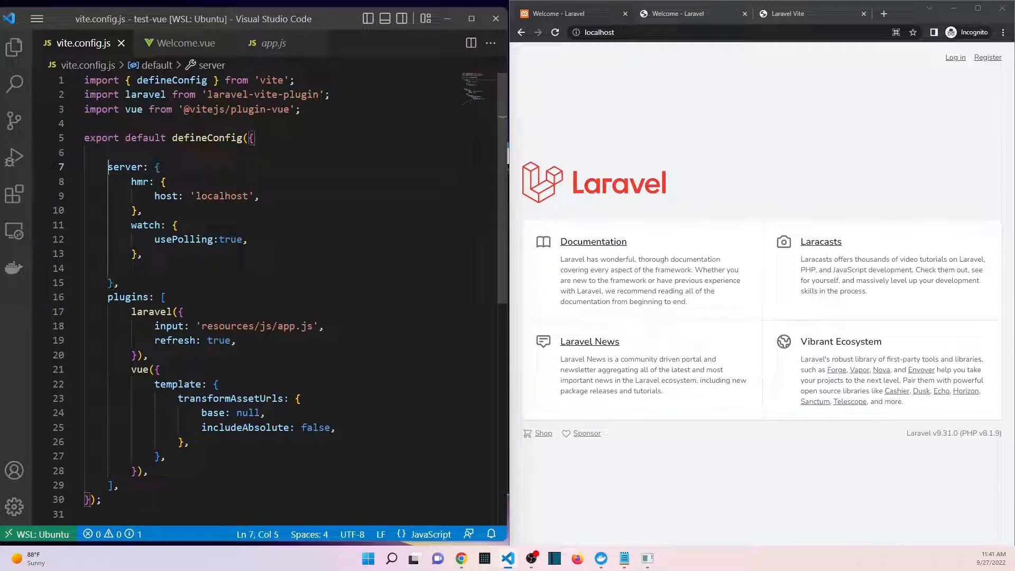
{"action": "left_click_drag", "start_coordinate": [108, 166], "coordinate": [113, 282]}
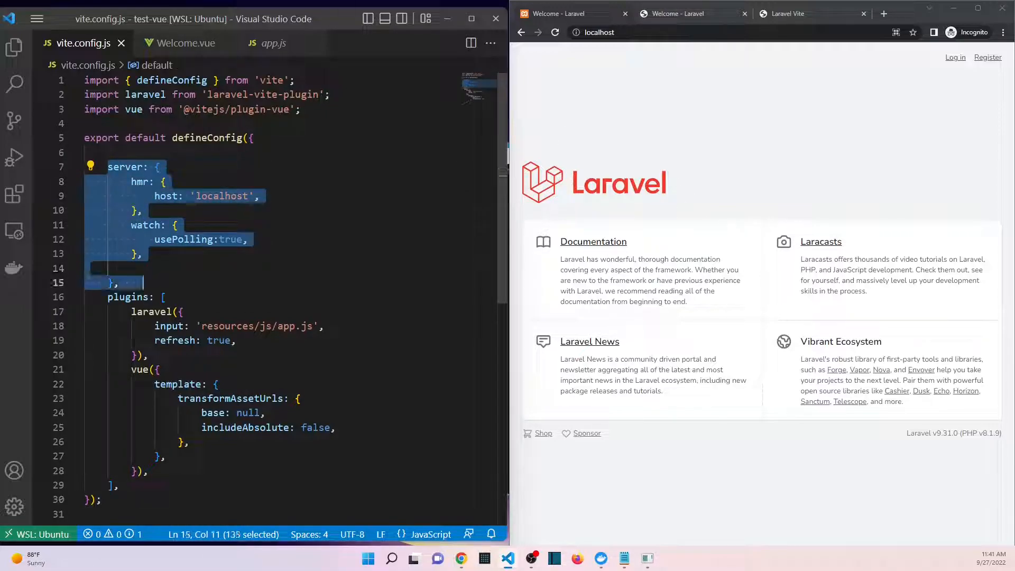
{"action": "mouse_move", "coordinate": [82, 47]}
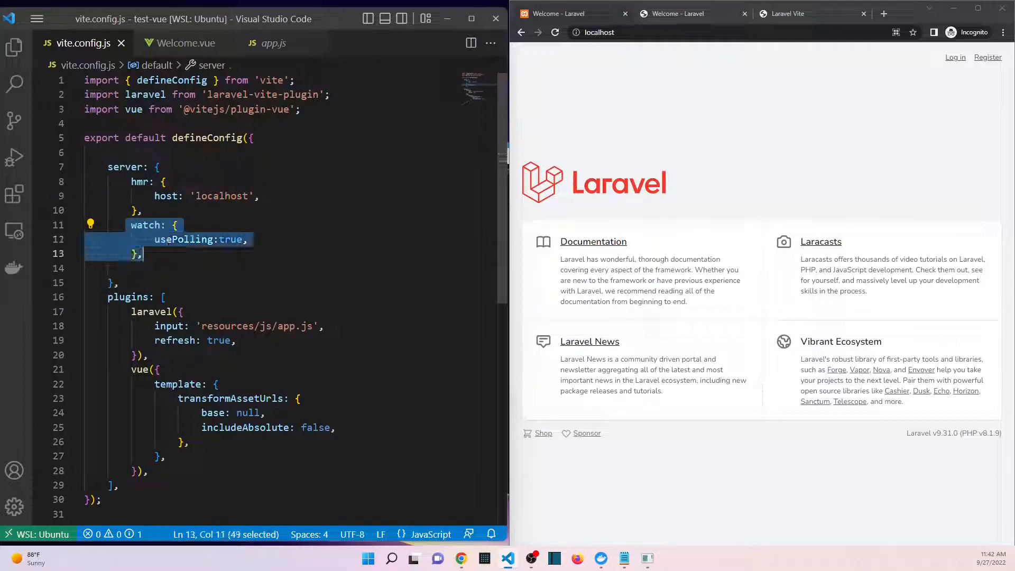
{"action": "left_click", "coordinate": [181, 239]}
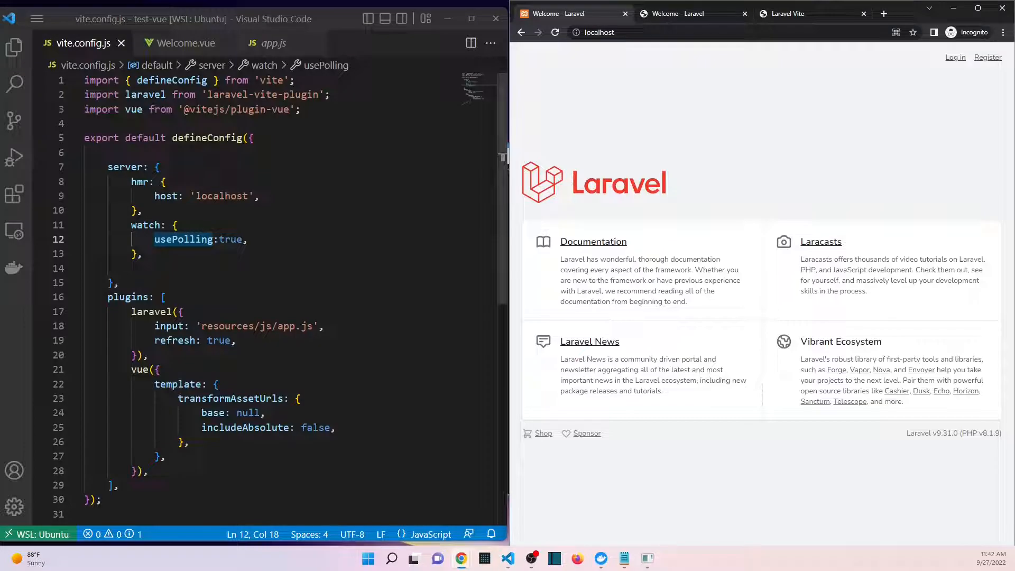
{"action": "left_click", "coordinate": [185, 42]}
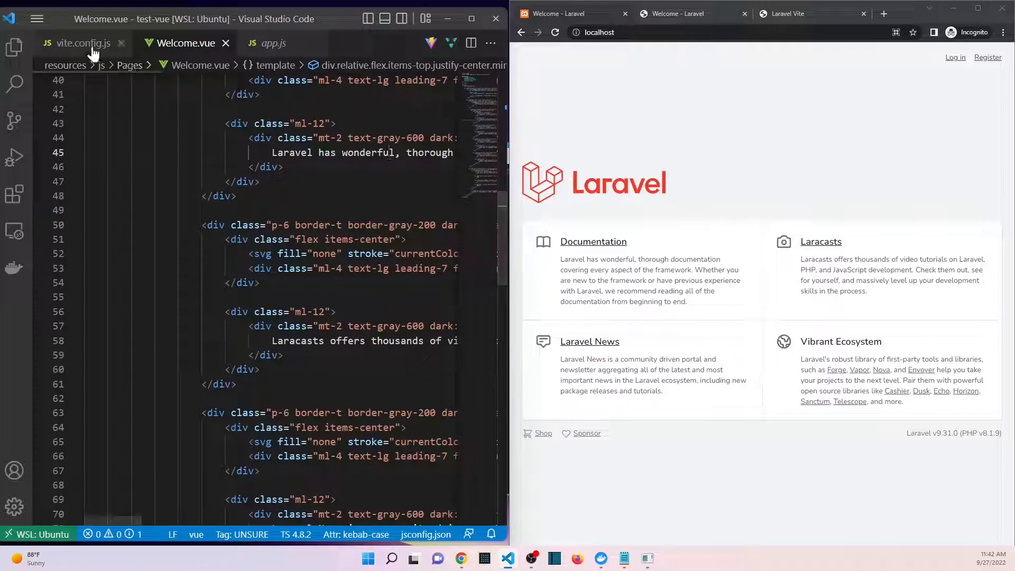
{"action": "left_click", "coordinate": [81, 42]}
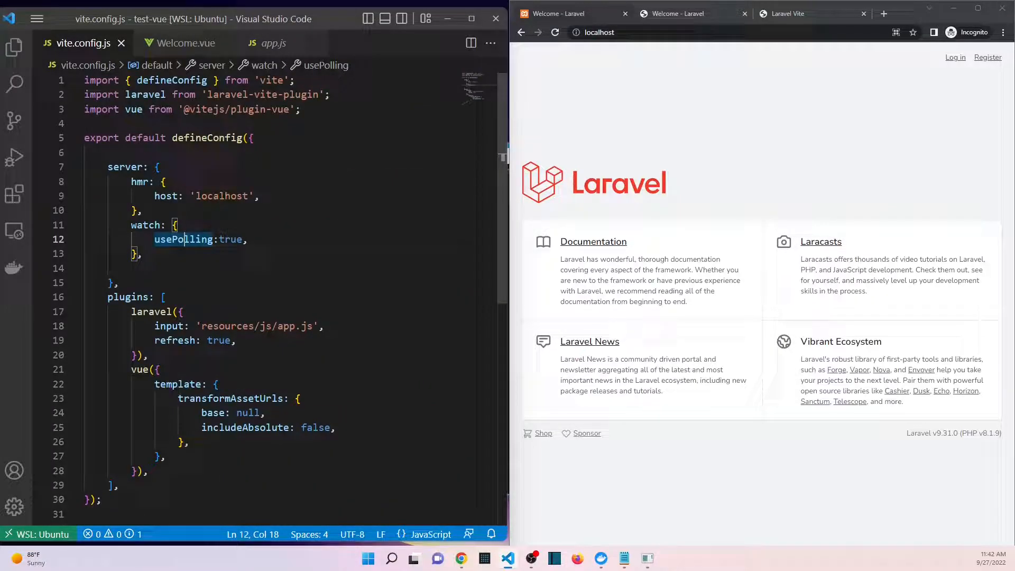